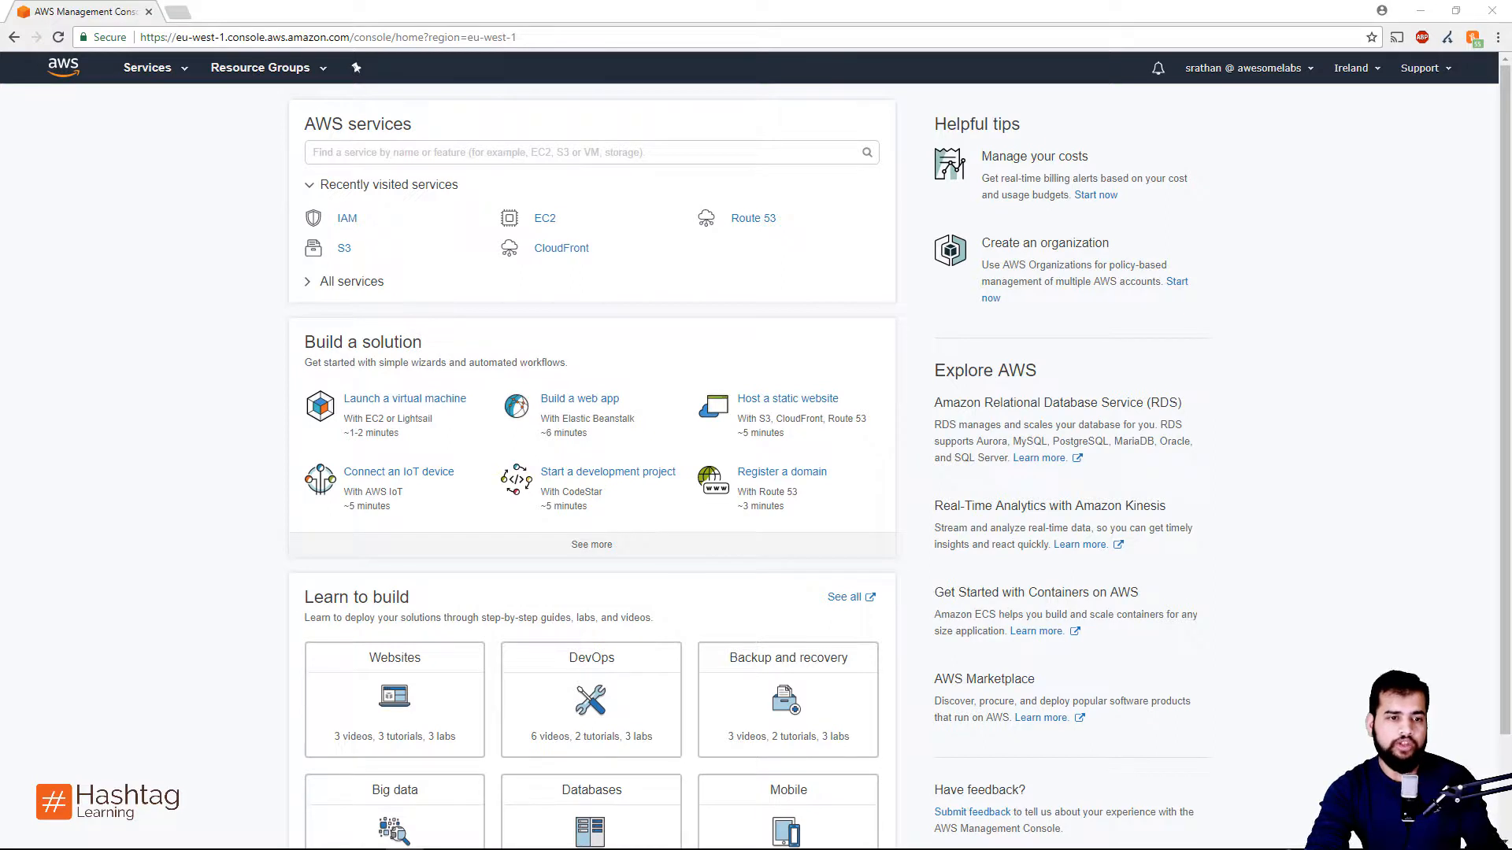
pyautogui.moveTo(242, 550)
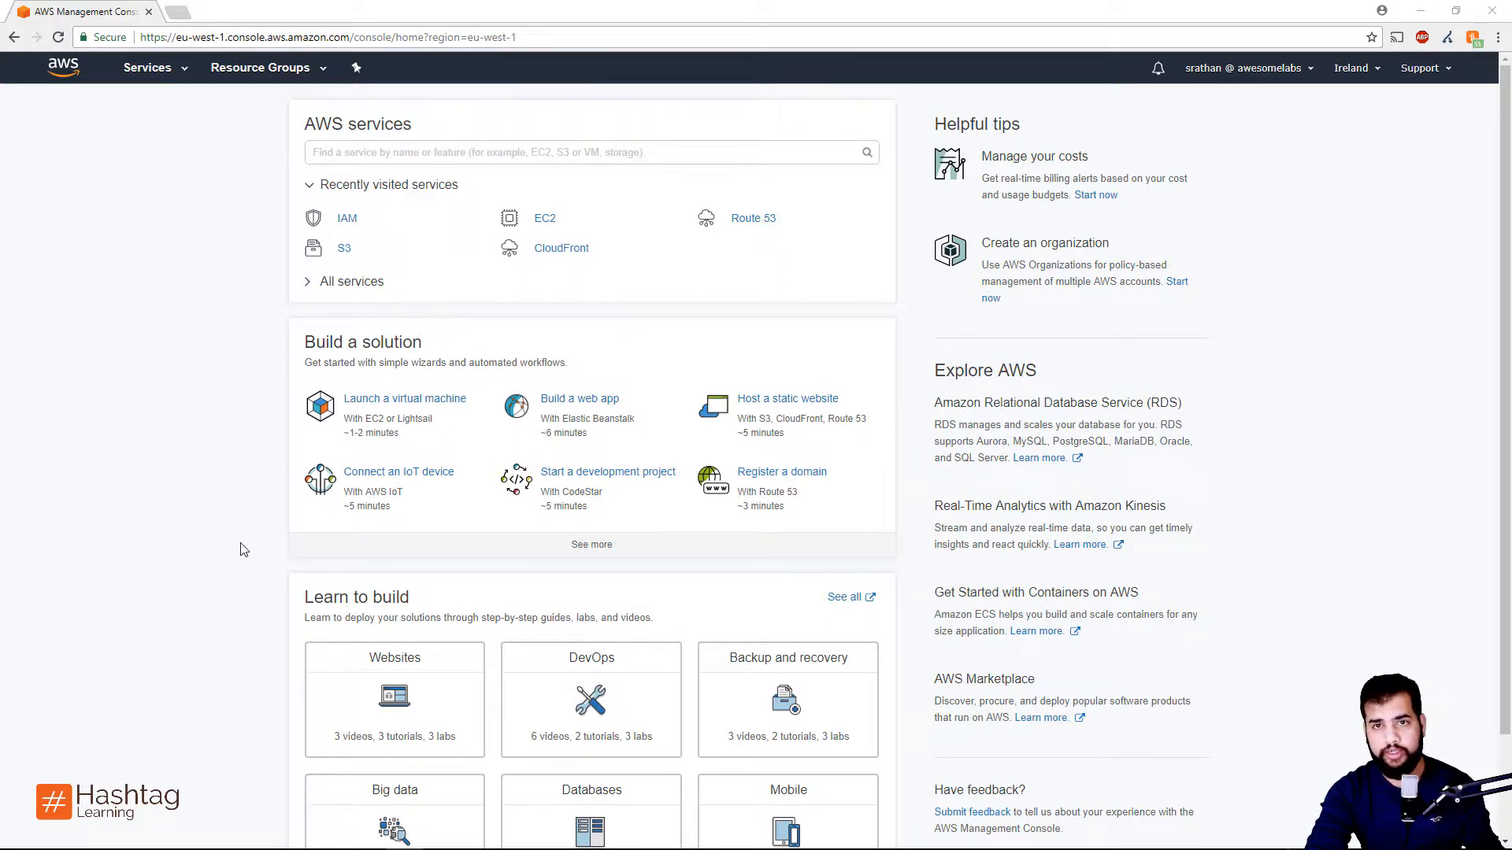
# - Search the AWS services for 'iam' so the IAM suggestion appears
pyautogui.click(591, 151)
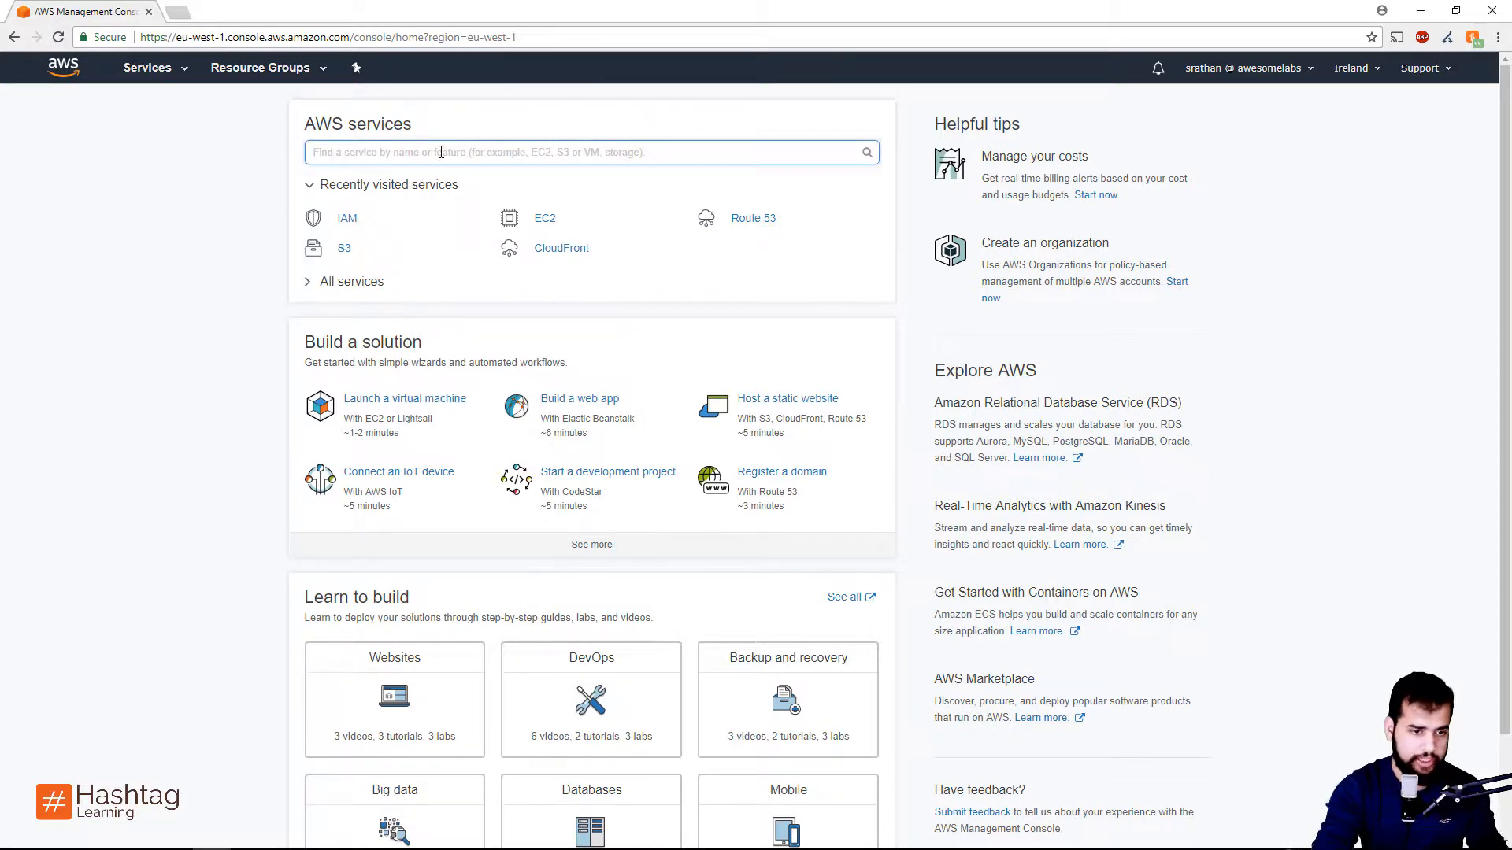
pyautogui.write('iam')
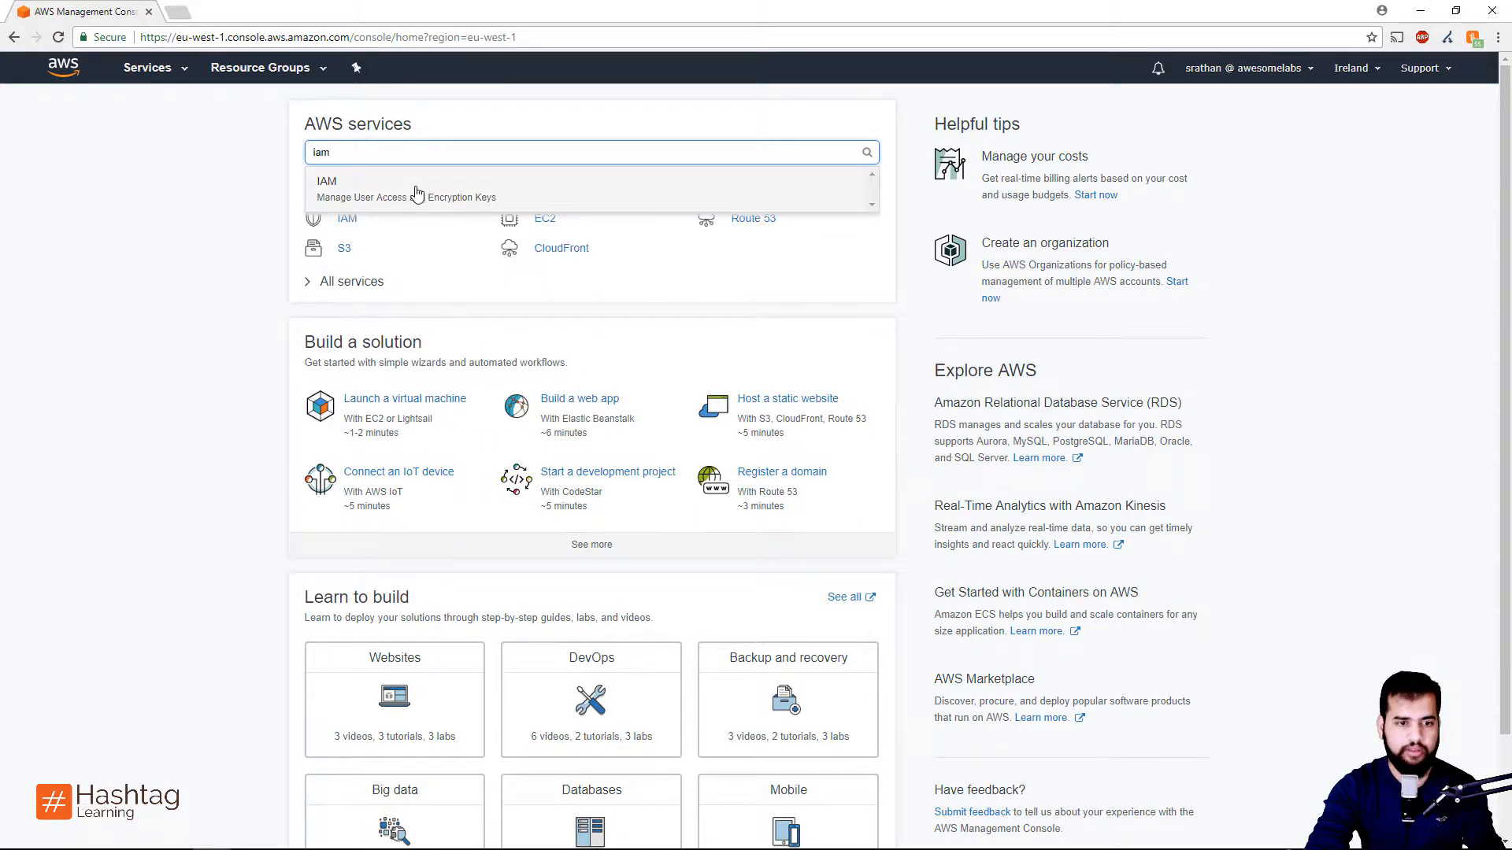
# - Go into the IAM service and show its Users list of six users
pyautogui.click(327, 181)
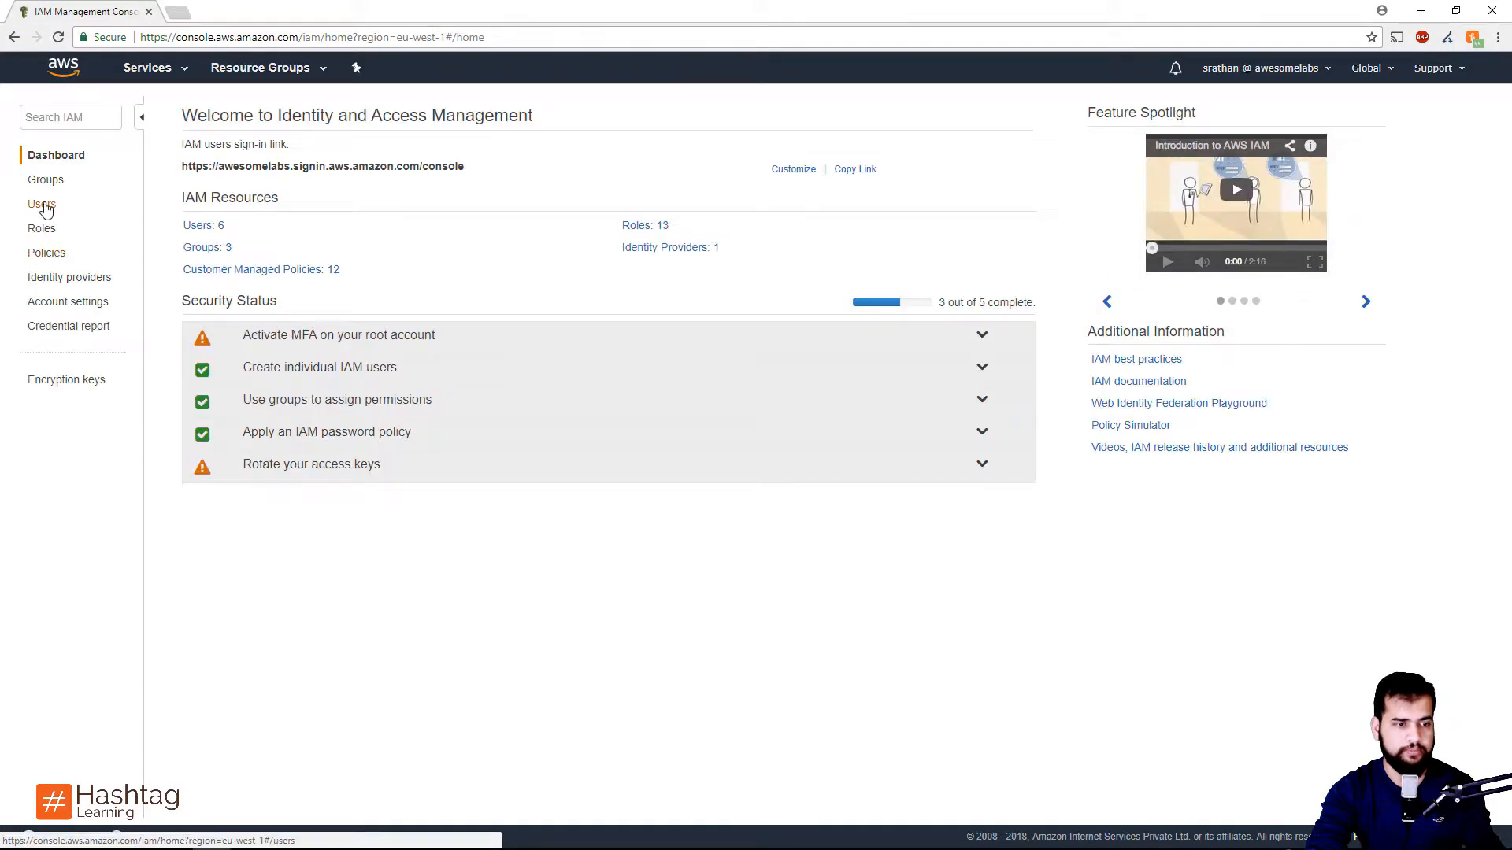
pyautogui.click(42, 203)
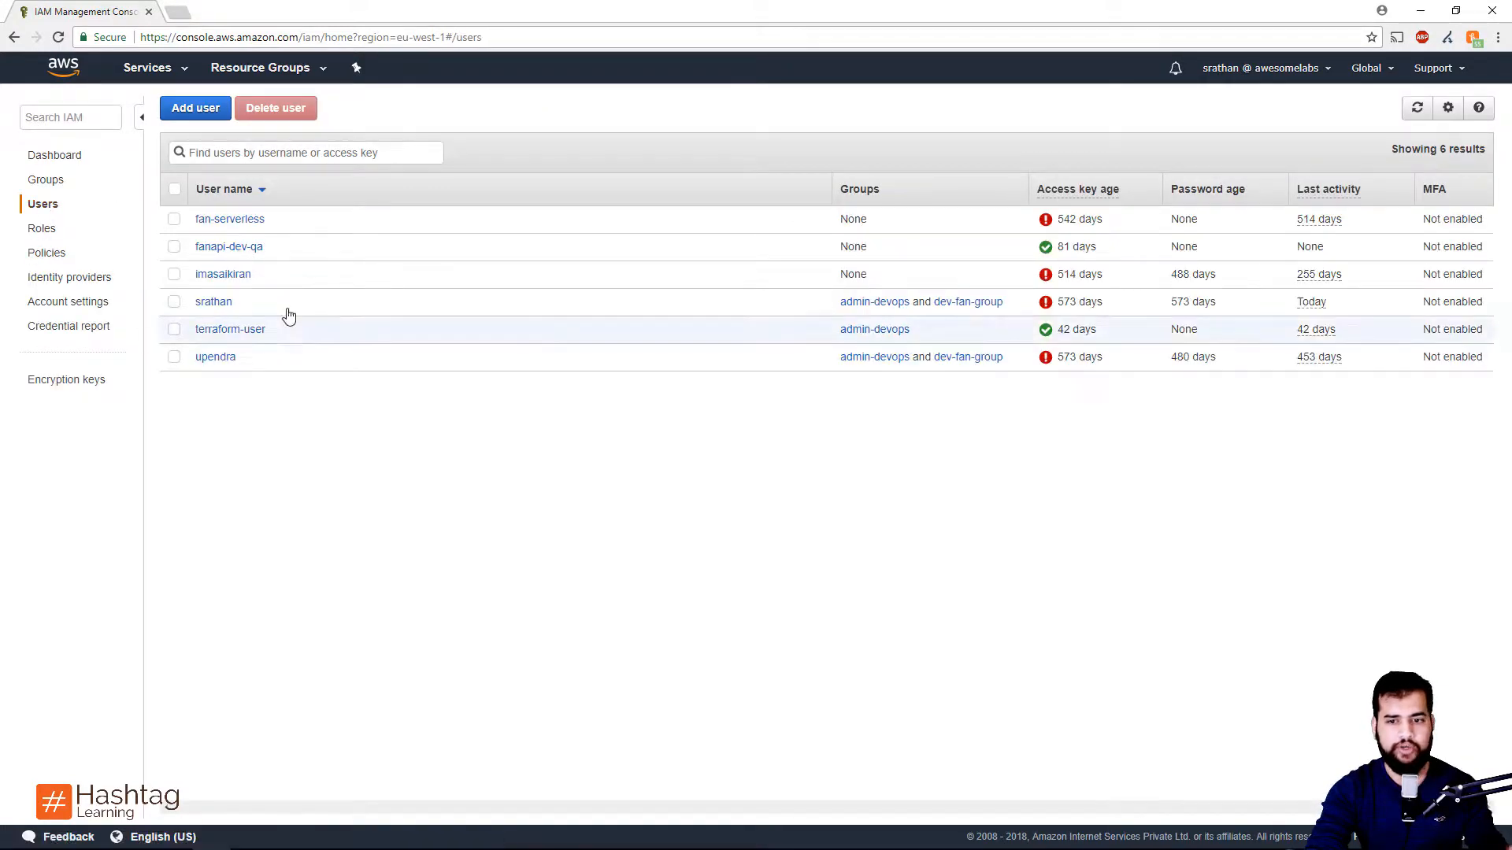
pyautogui.moveTo(1068, 171)
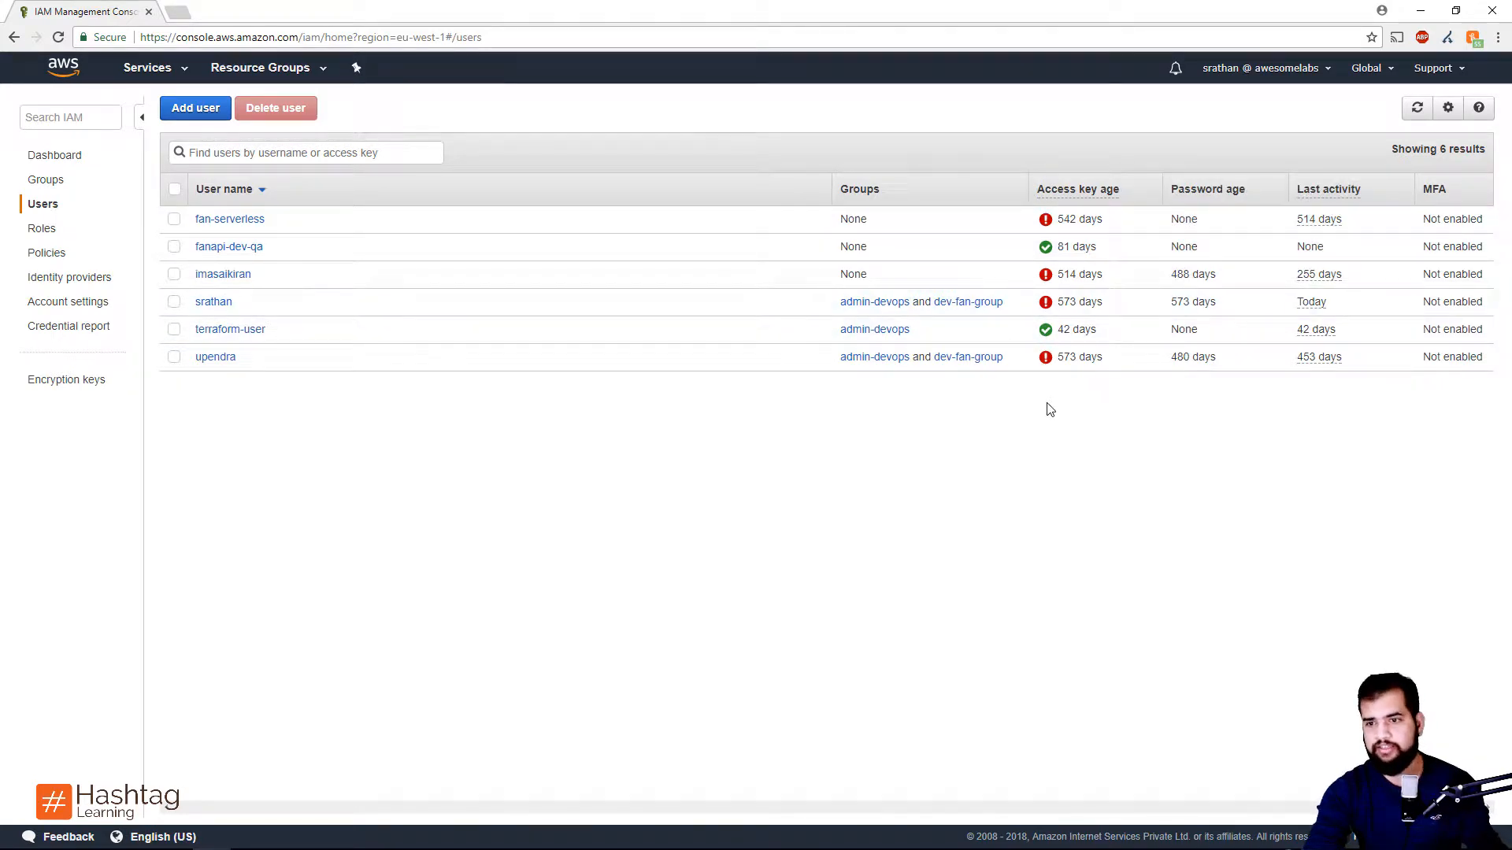
pyautogui.moveTo(1044, 427)
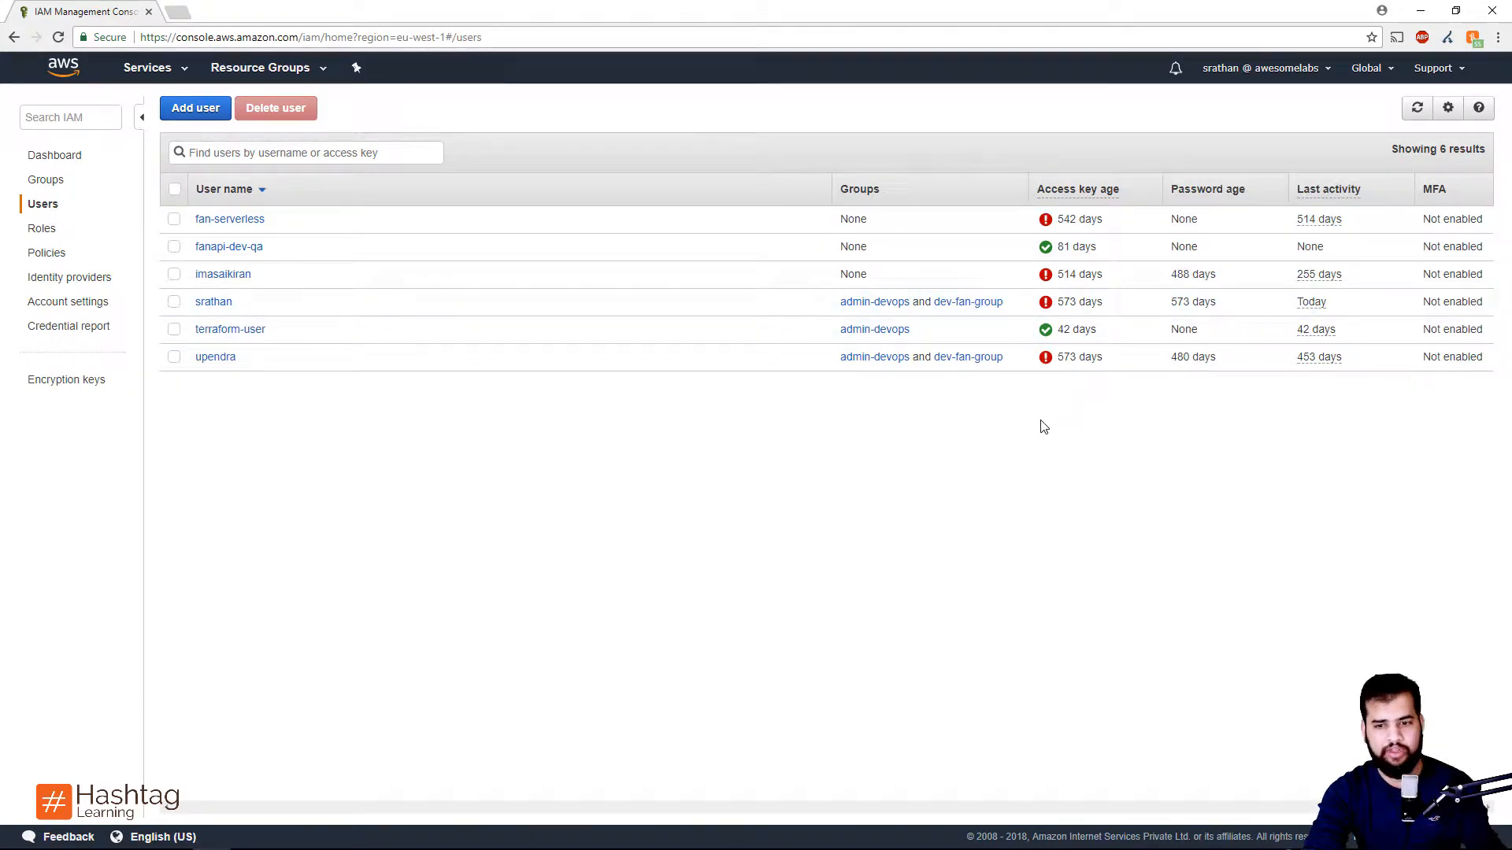
pyautogui.moveTo(1076, 377)
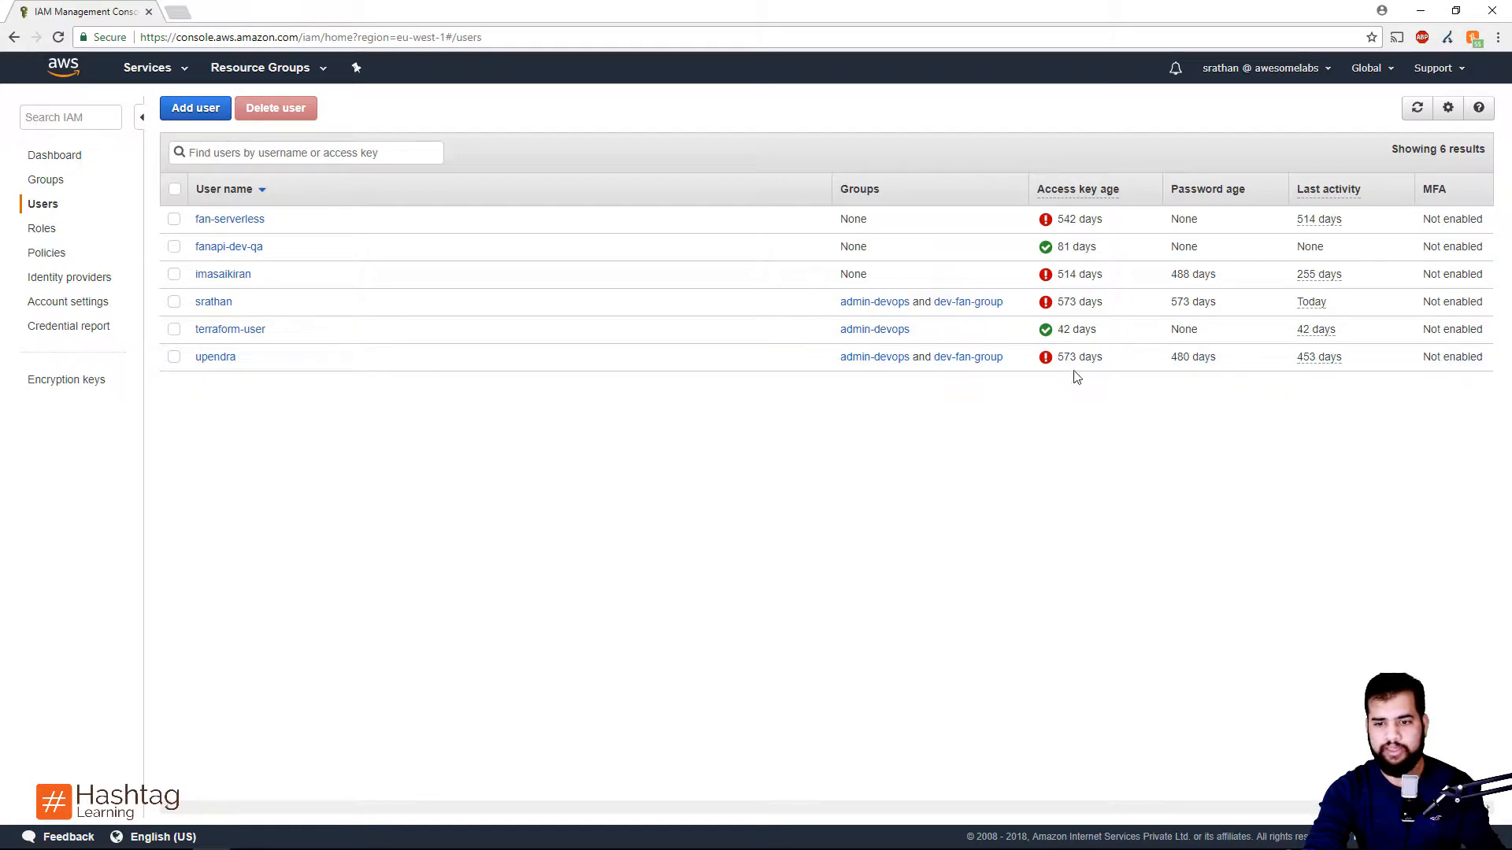
pyautogui.moveTo(1148, 418)
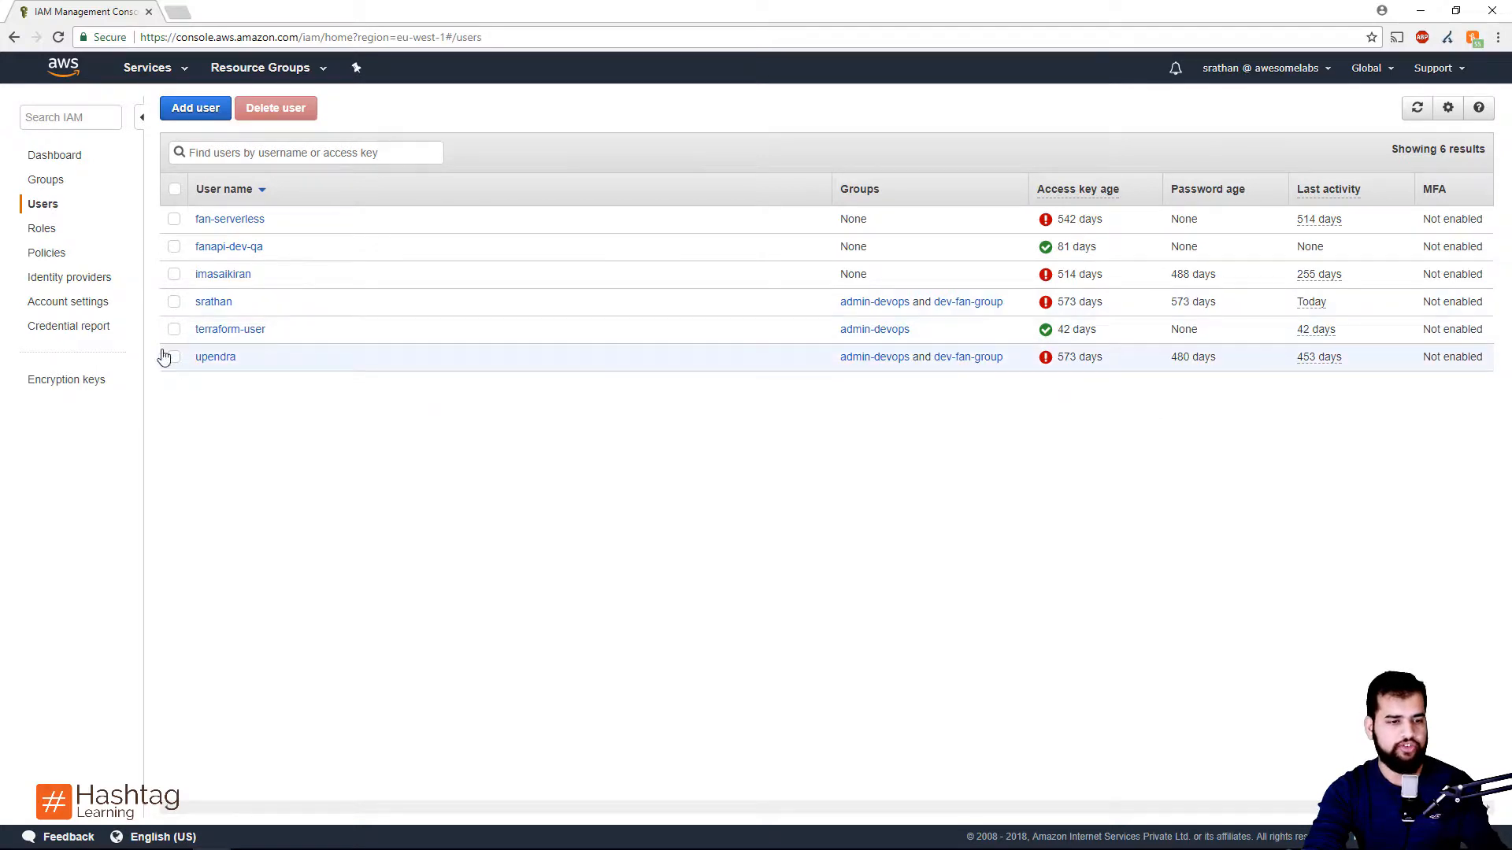
# - Select user upendra and view the Access keys under its Security credentials
pyautogui.click(173, 357)
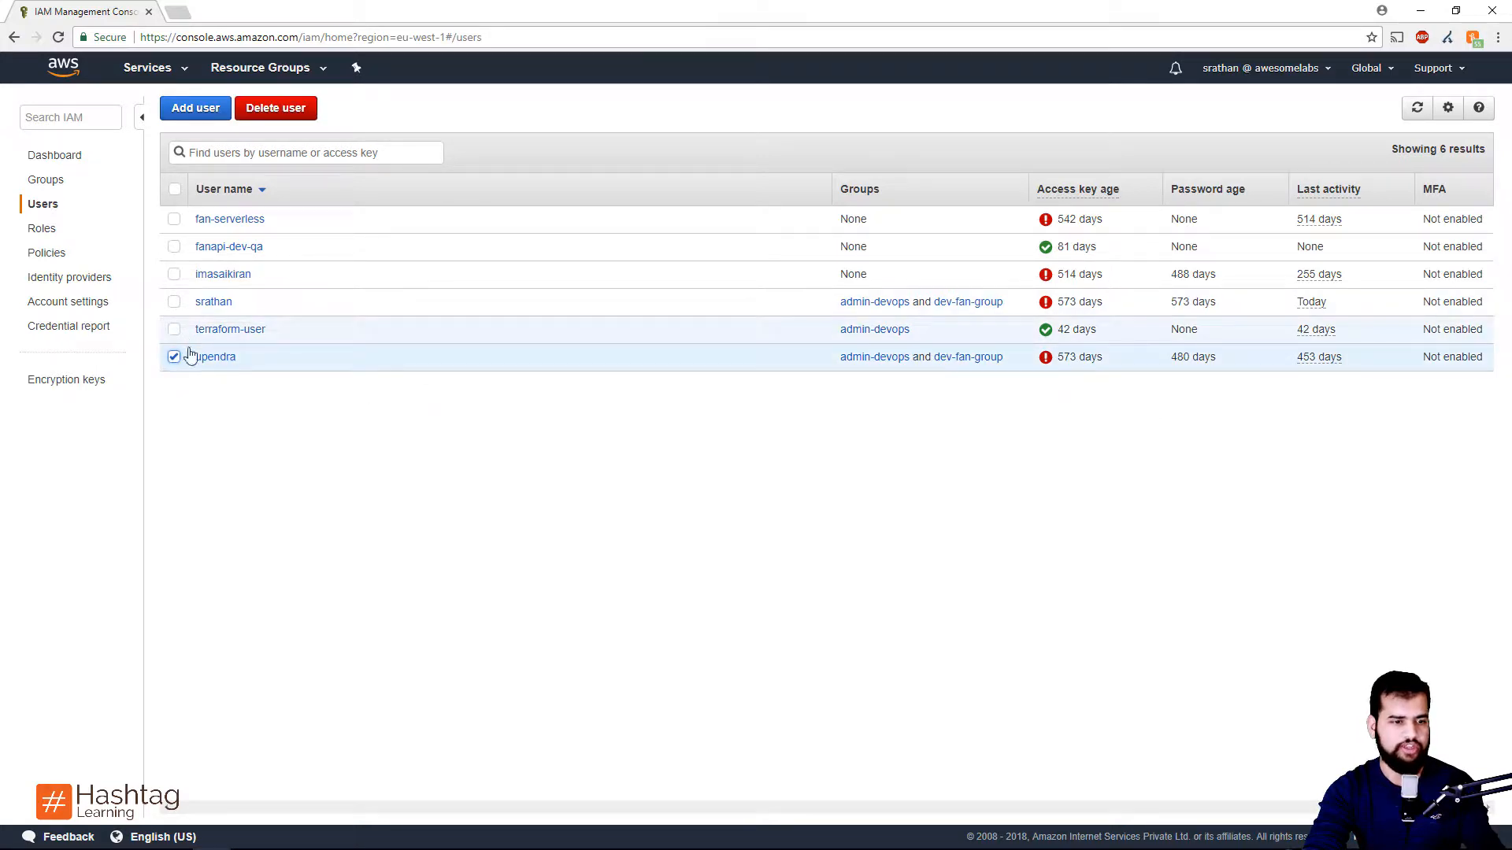
pyautogui.click(211, 356)
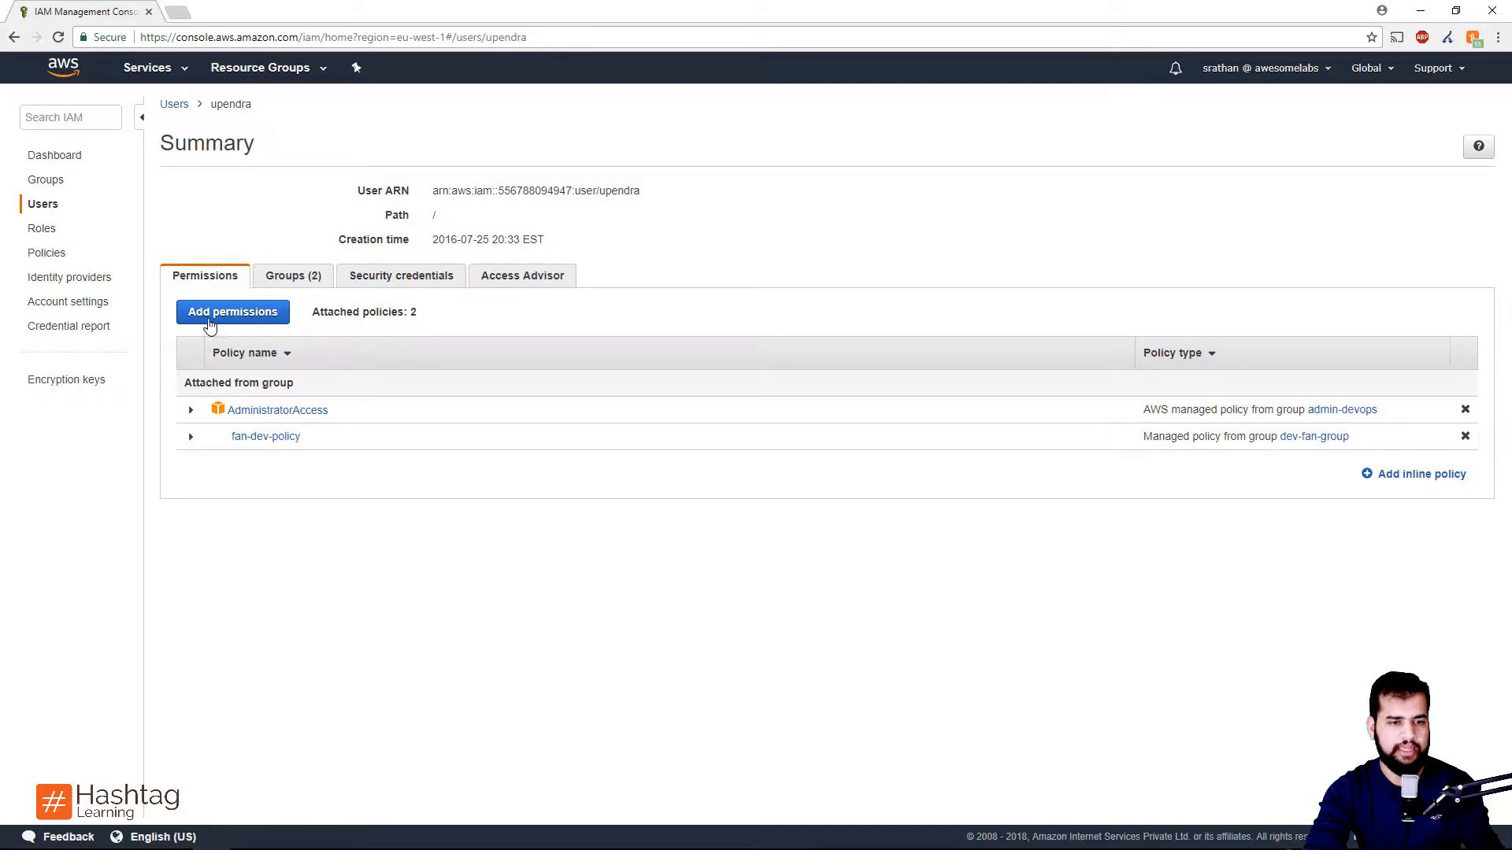
pyautogui.click(400, 275)
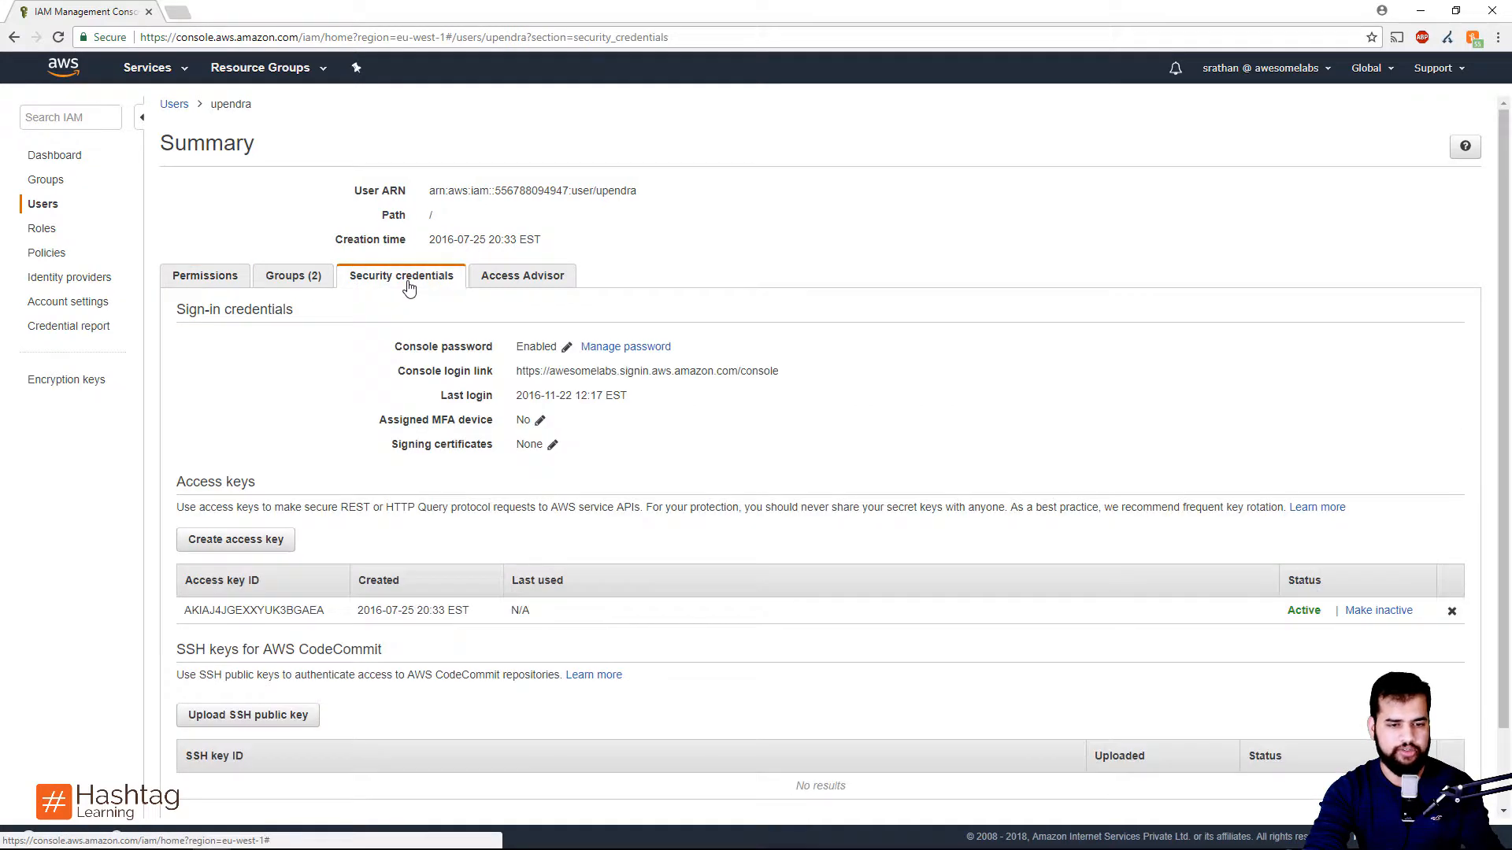
pyautogui.scroll(-3)
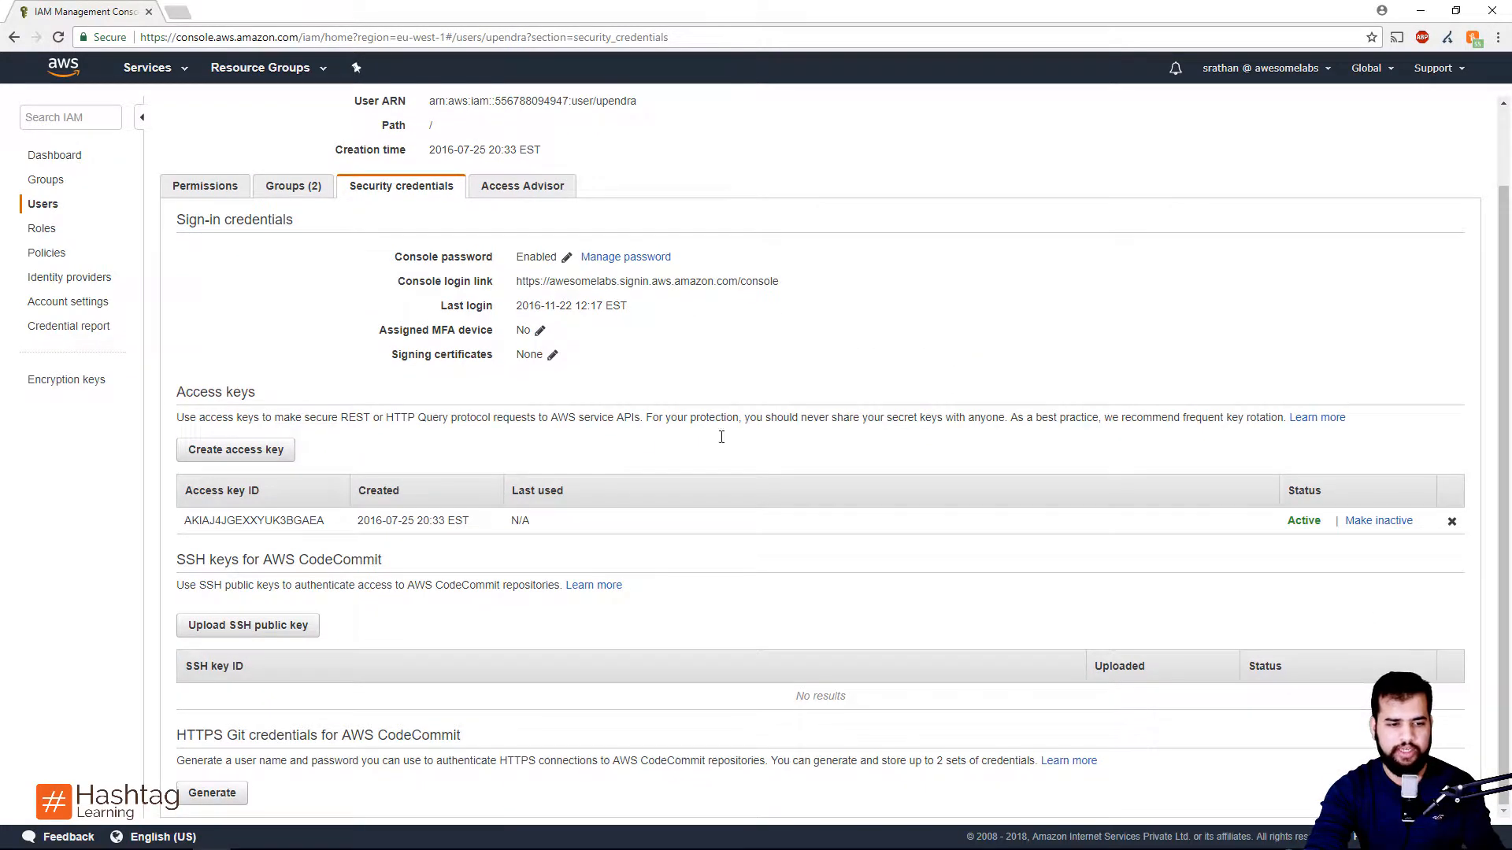
pyautogui.moveTo(454, 520)
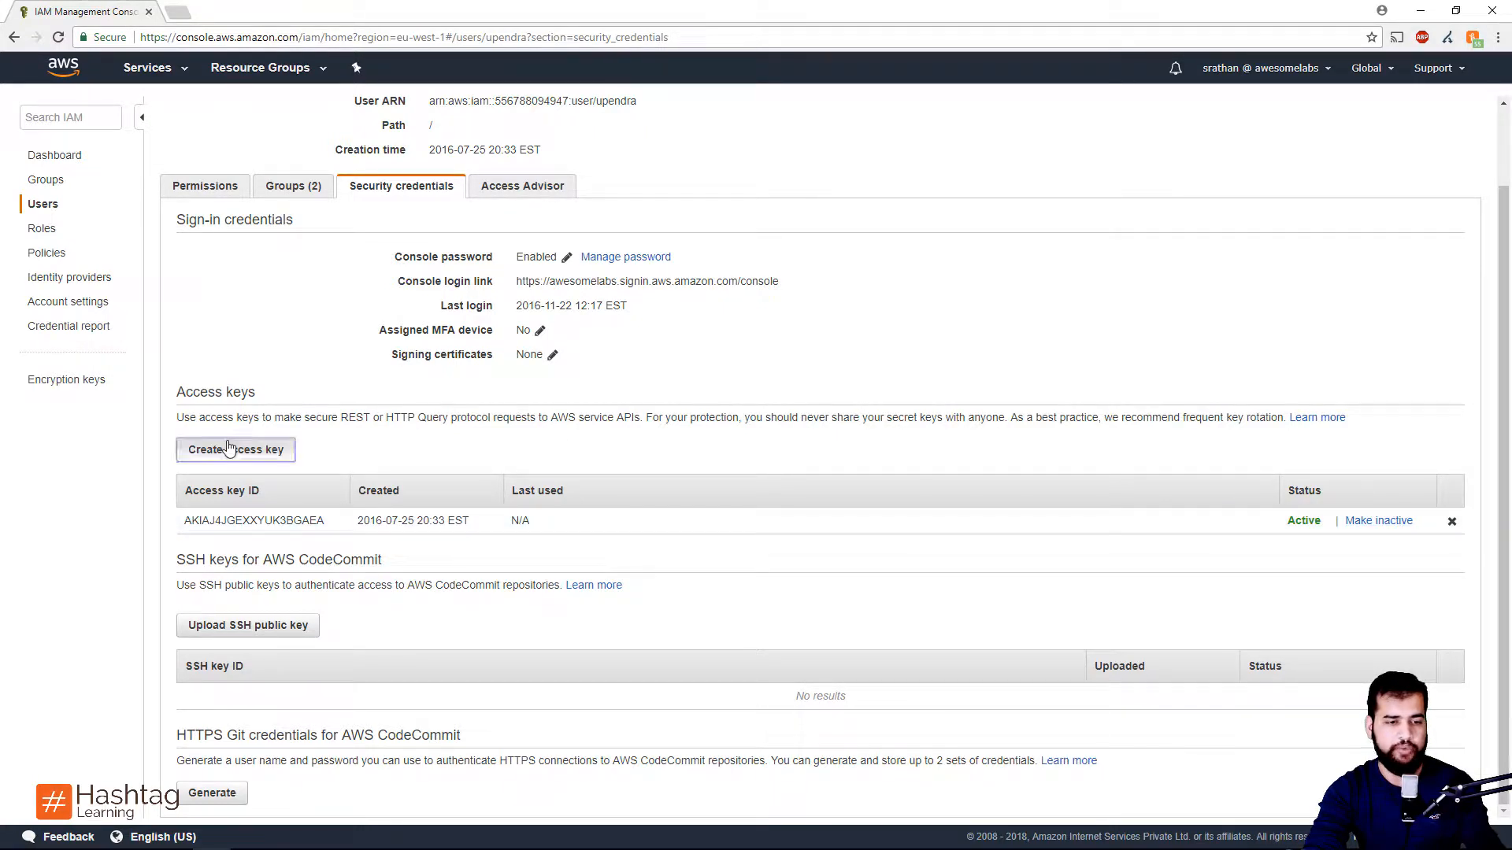
# - Create a second access key for upendra and download it as accessKeys.csv
pyautogui.click(236, 449)
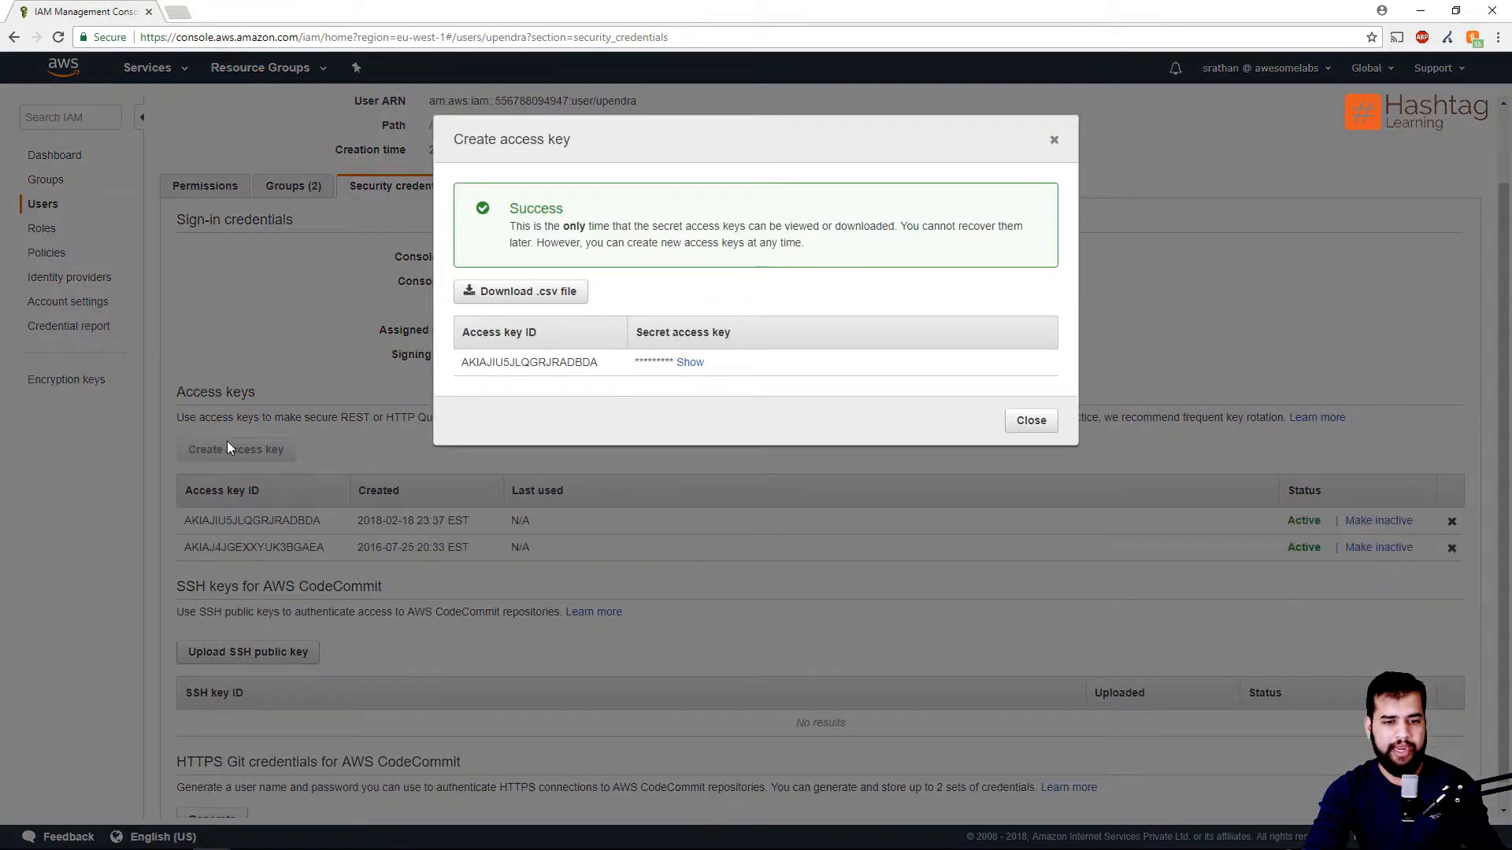
pyautogui.click(520, 292)
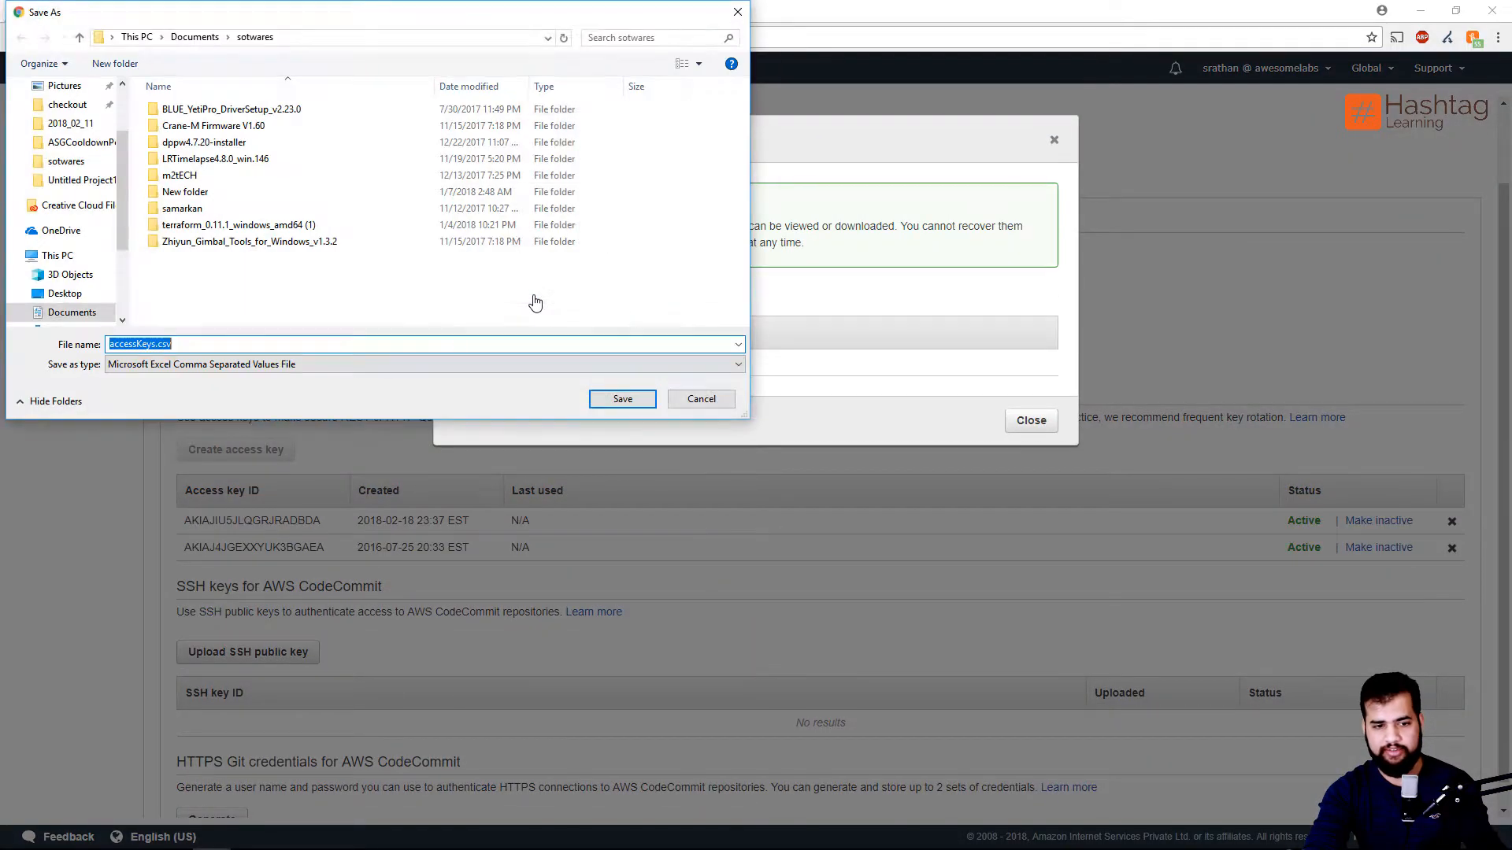
pyautogui.click(621, 398)
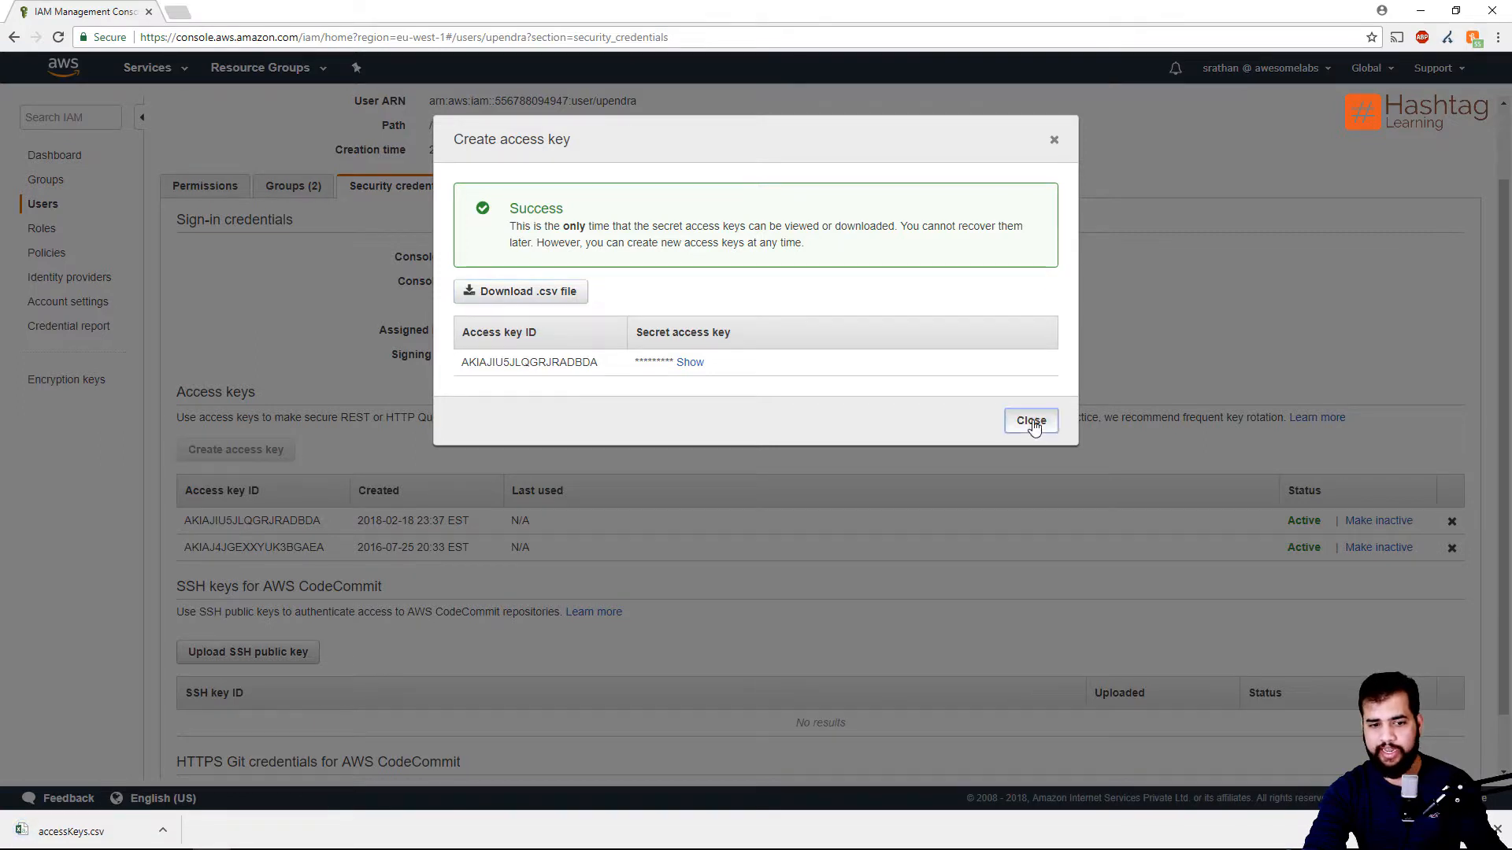
pyautogui.click(1030, 420)
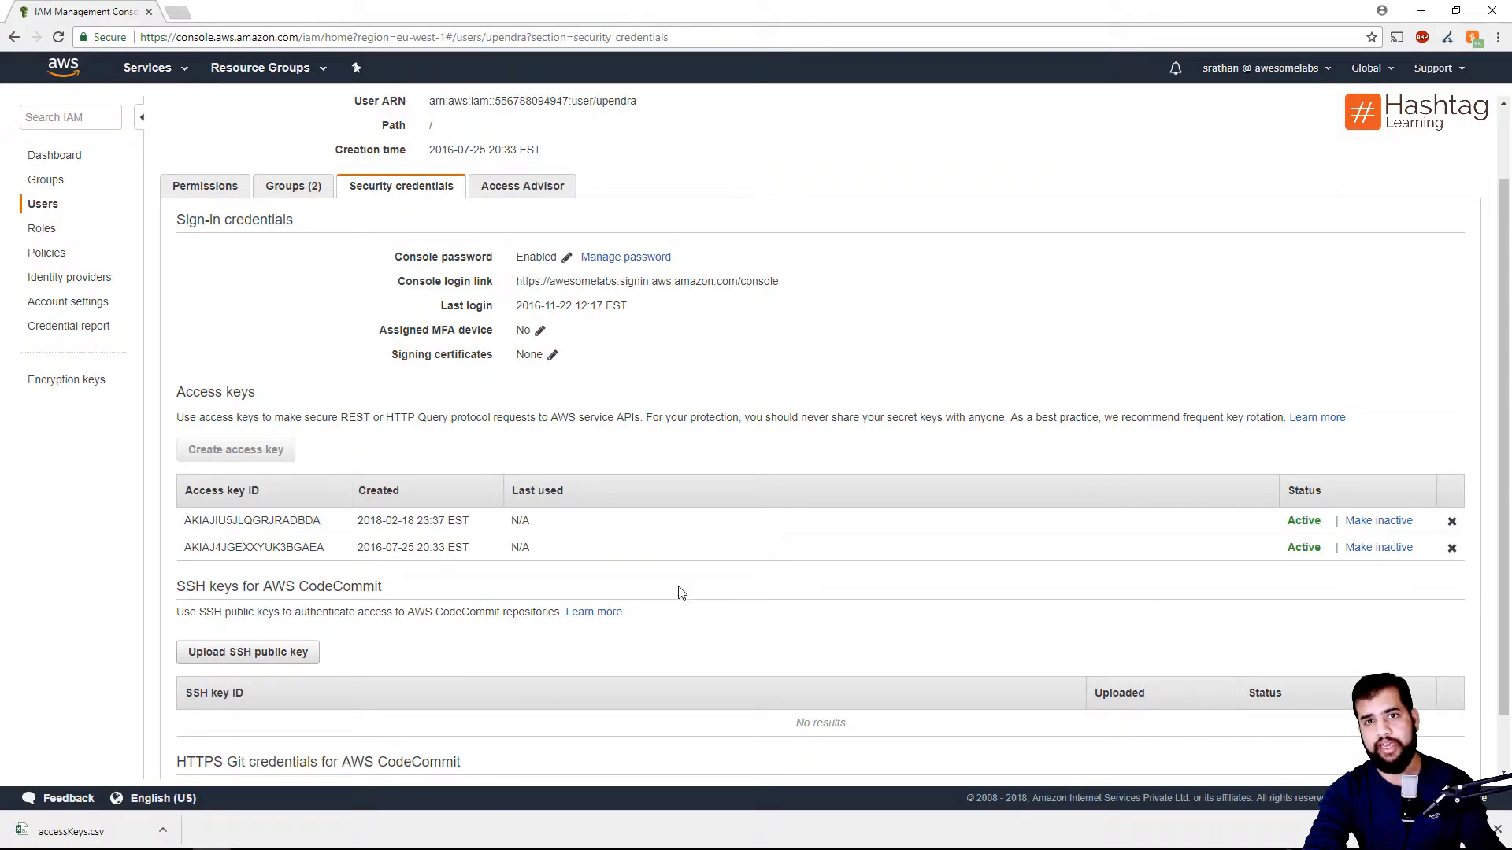
pyautogui.moveTo(246, 560)
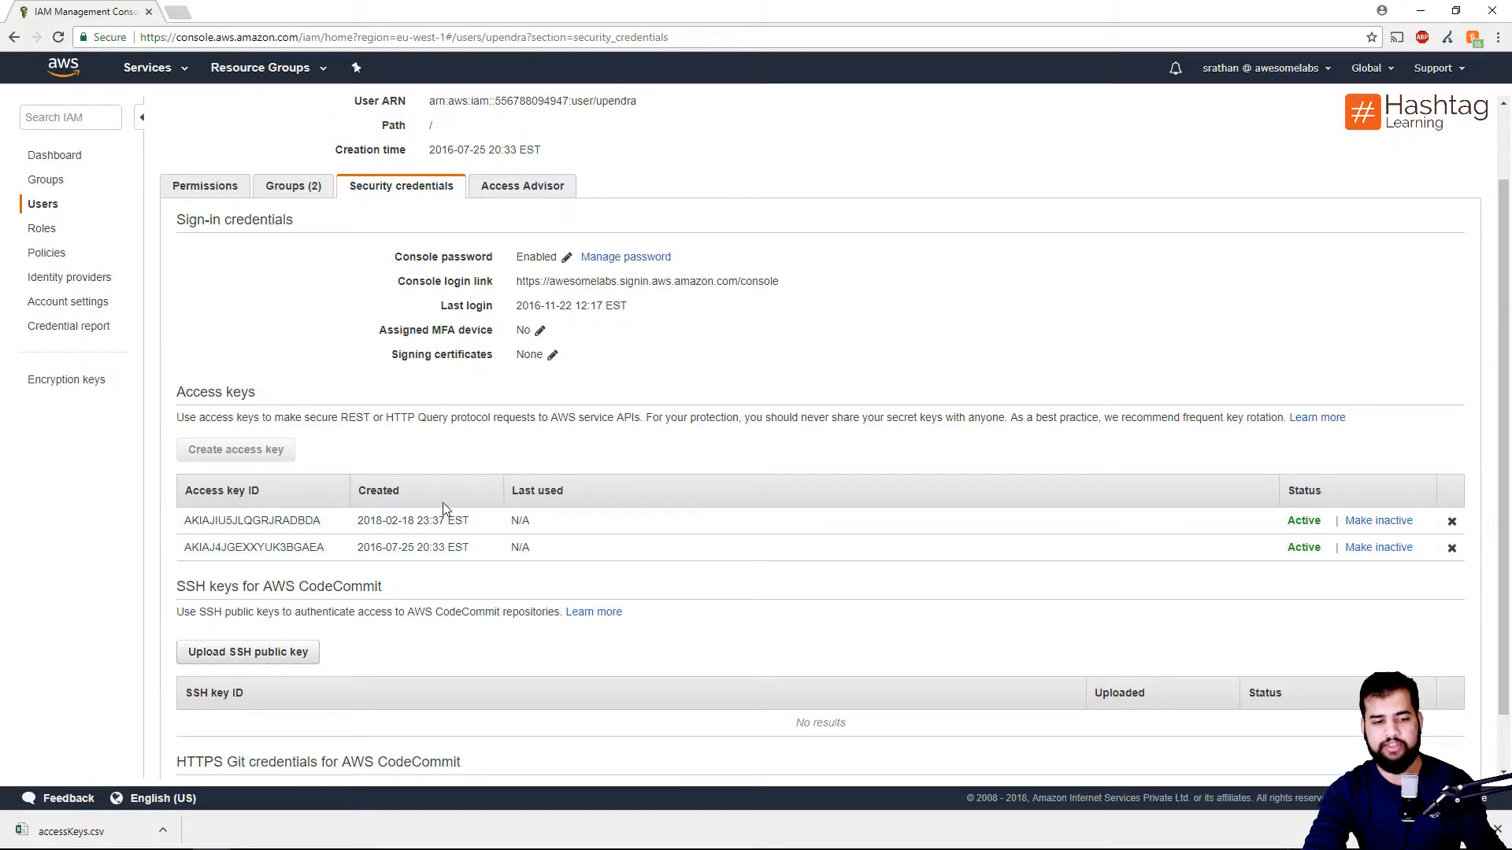
pyautogui.moveTo(150, 532)
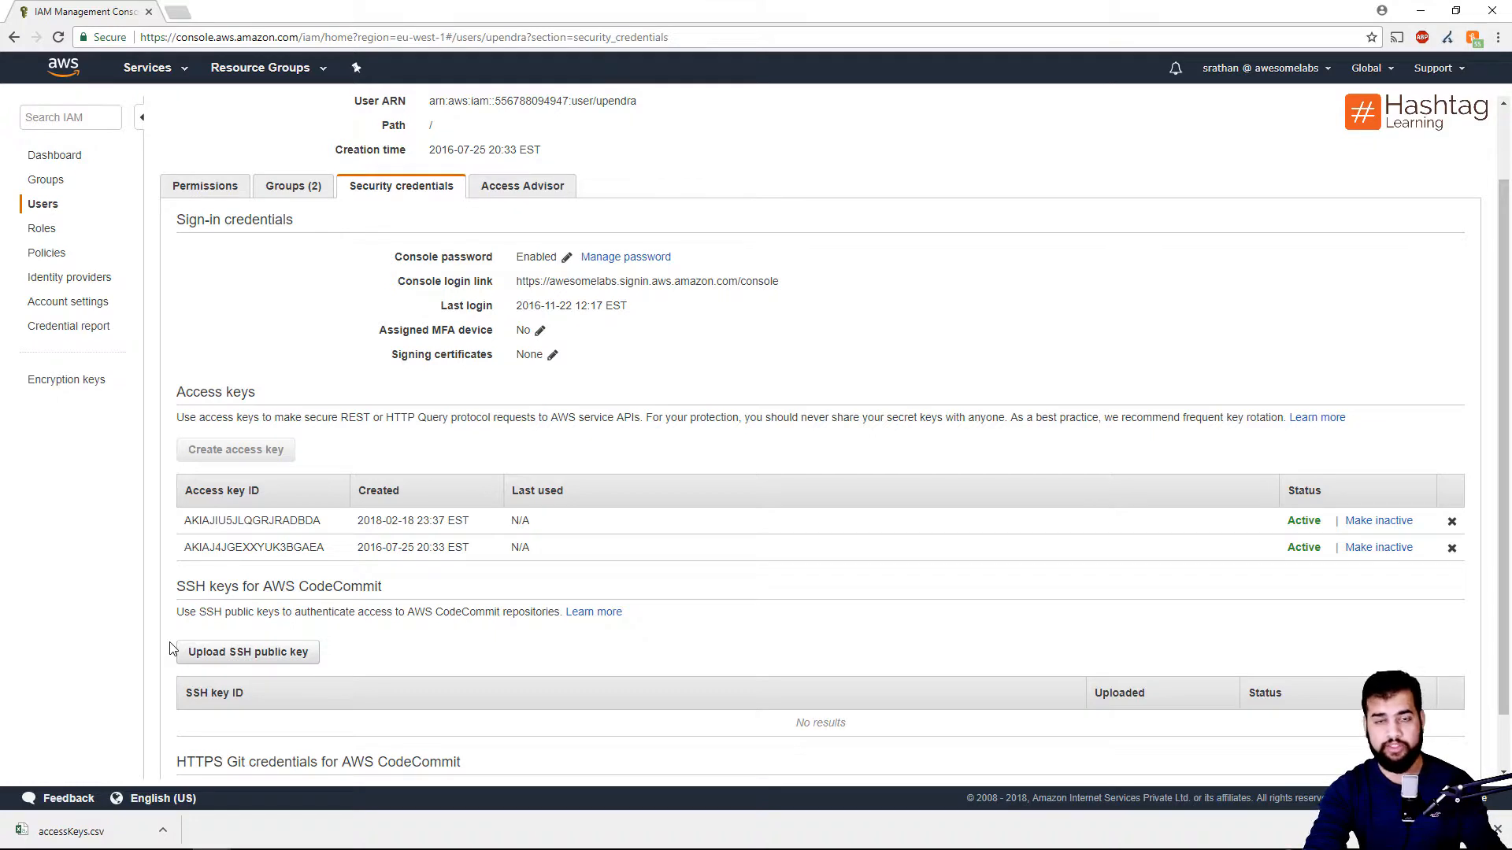
pyautogui.moveTo(241, 633)
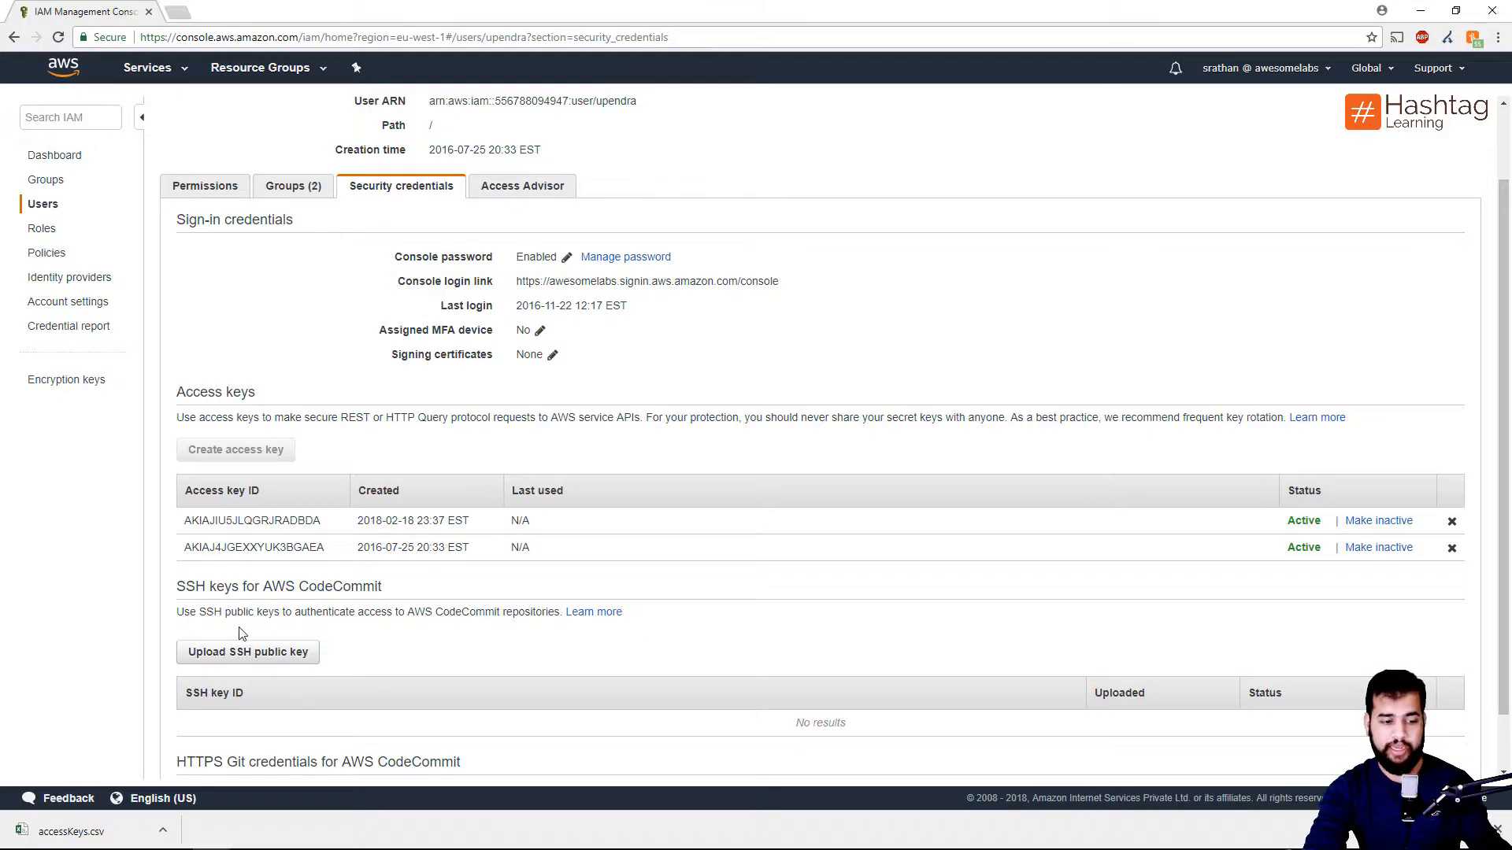
pyautogui.moveTo(197, 675)
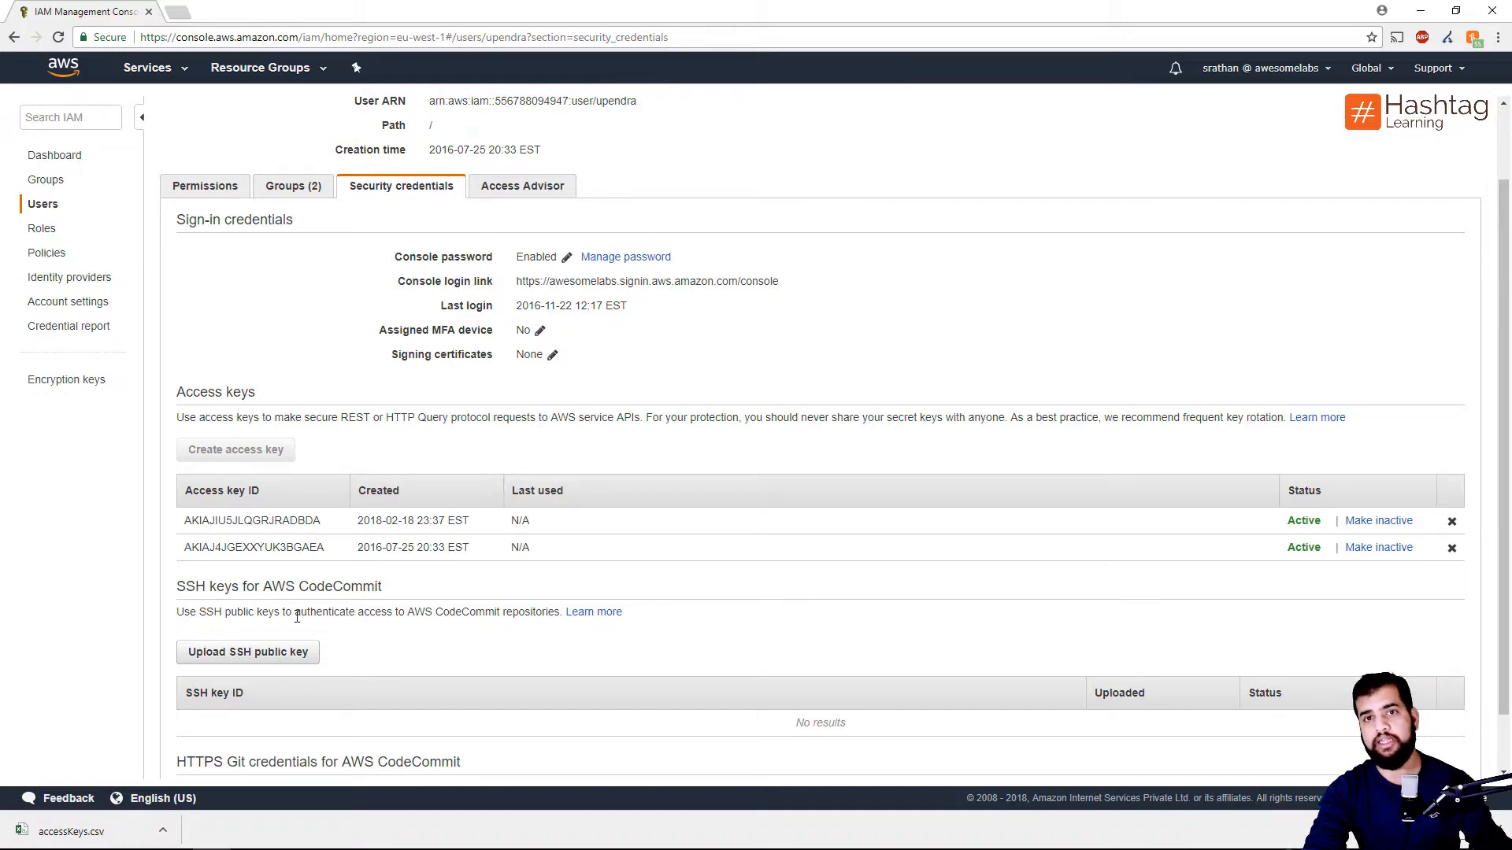
pyautogui.moveTo(1351, 314)
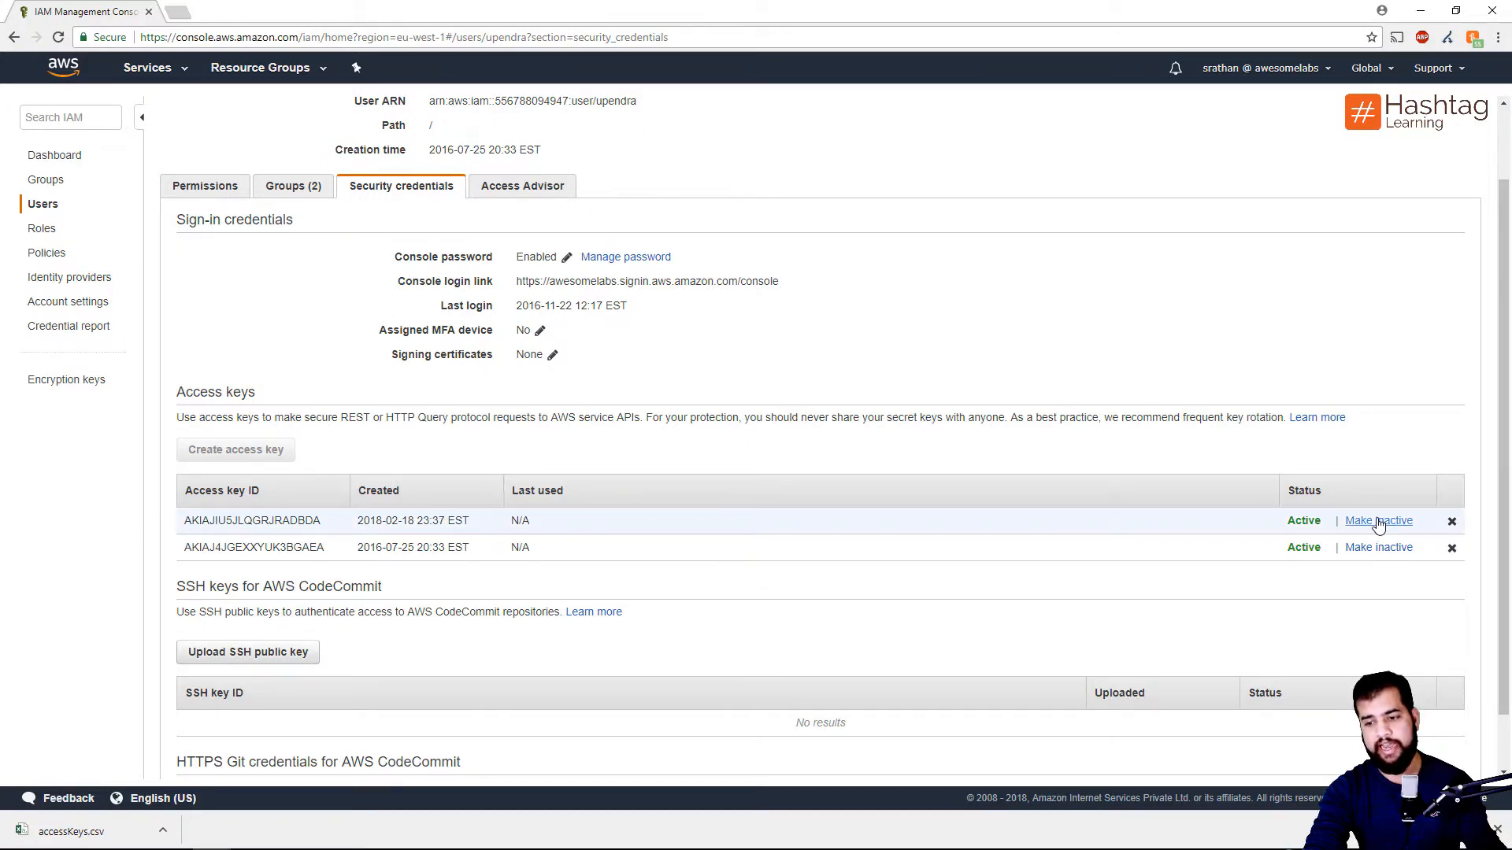
# - Make upendra's 2018-02-18 access key inactive, leaving the 2016 key active
pyautogui.click(1378, 520)
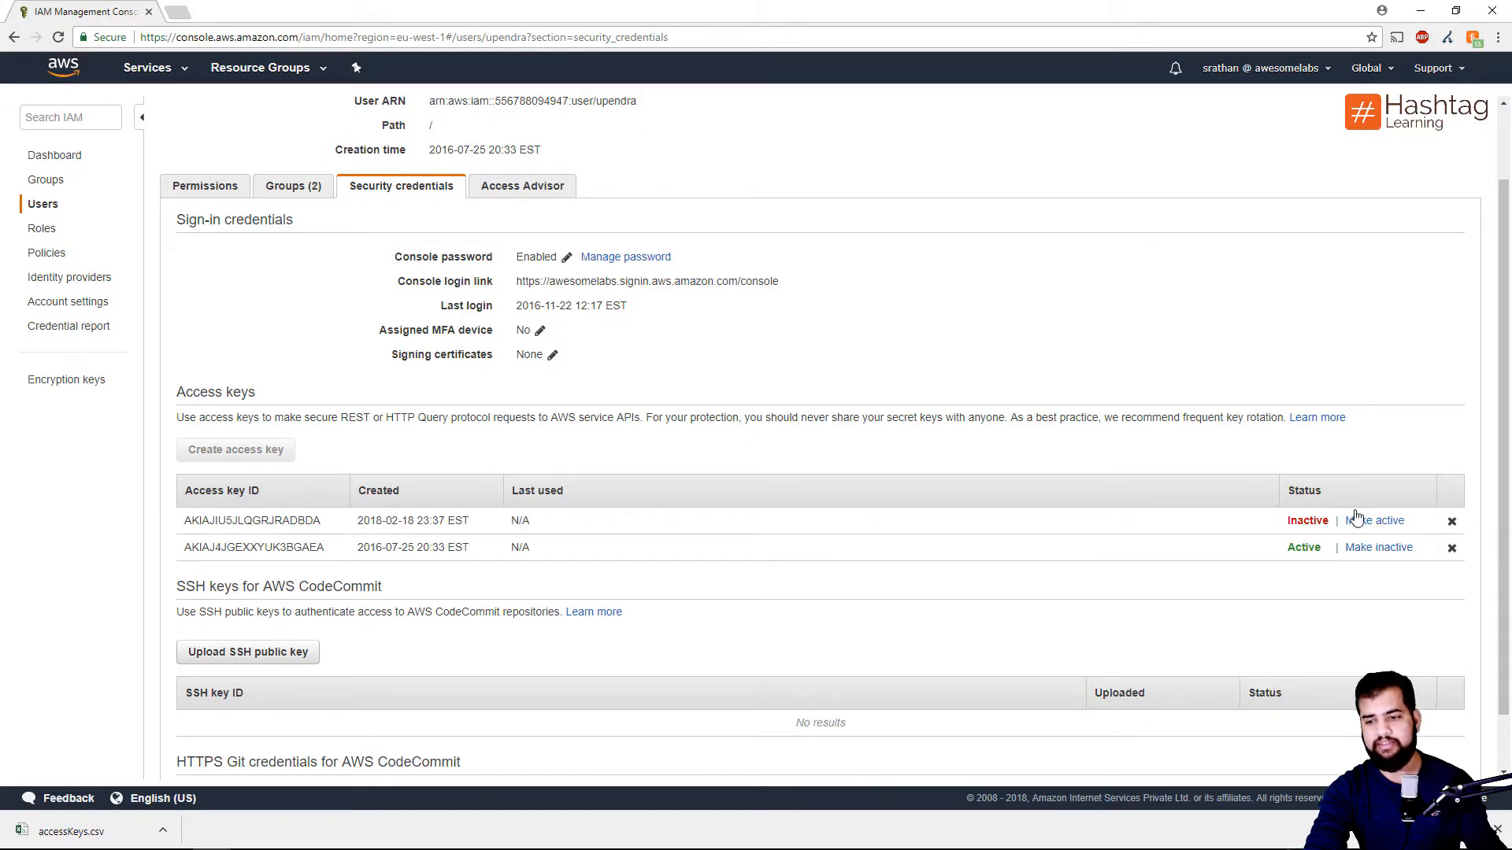
pyautogui.moveTo(159, 525)
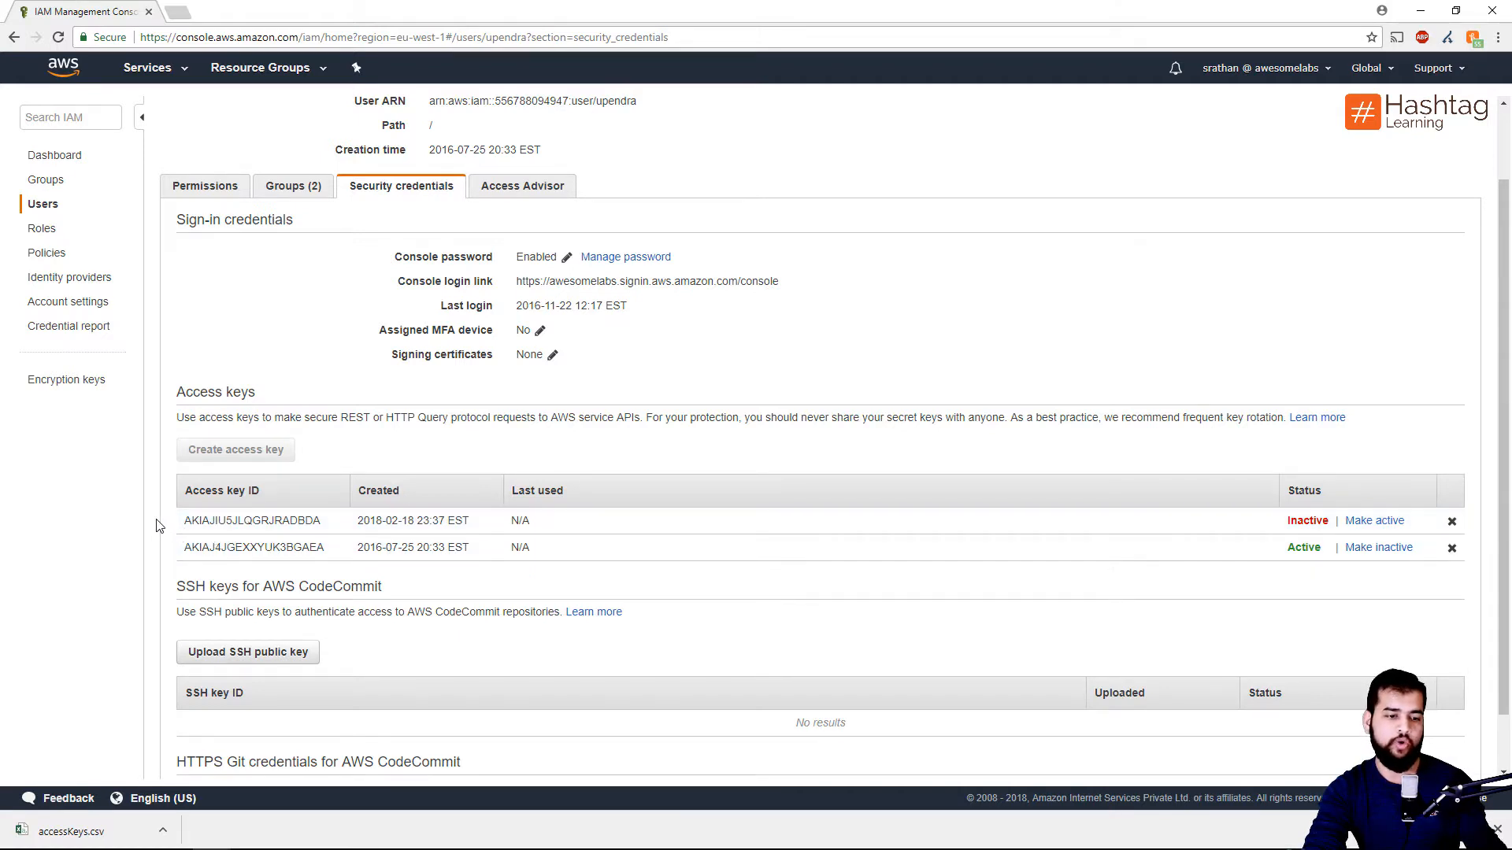
pyautogui.moveTo(99, 519)
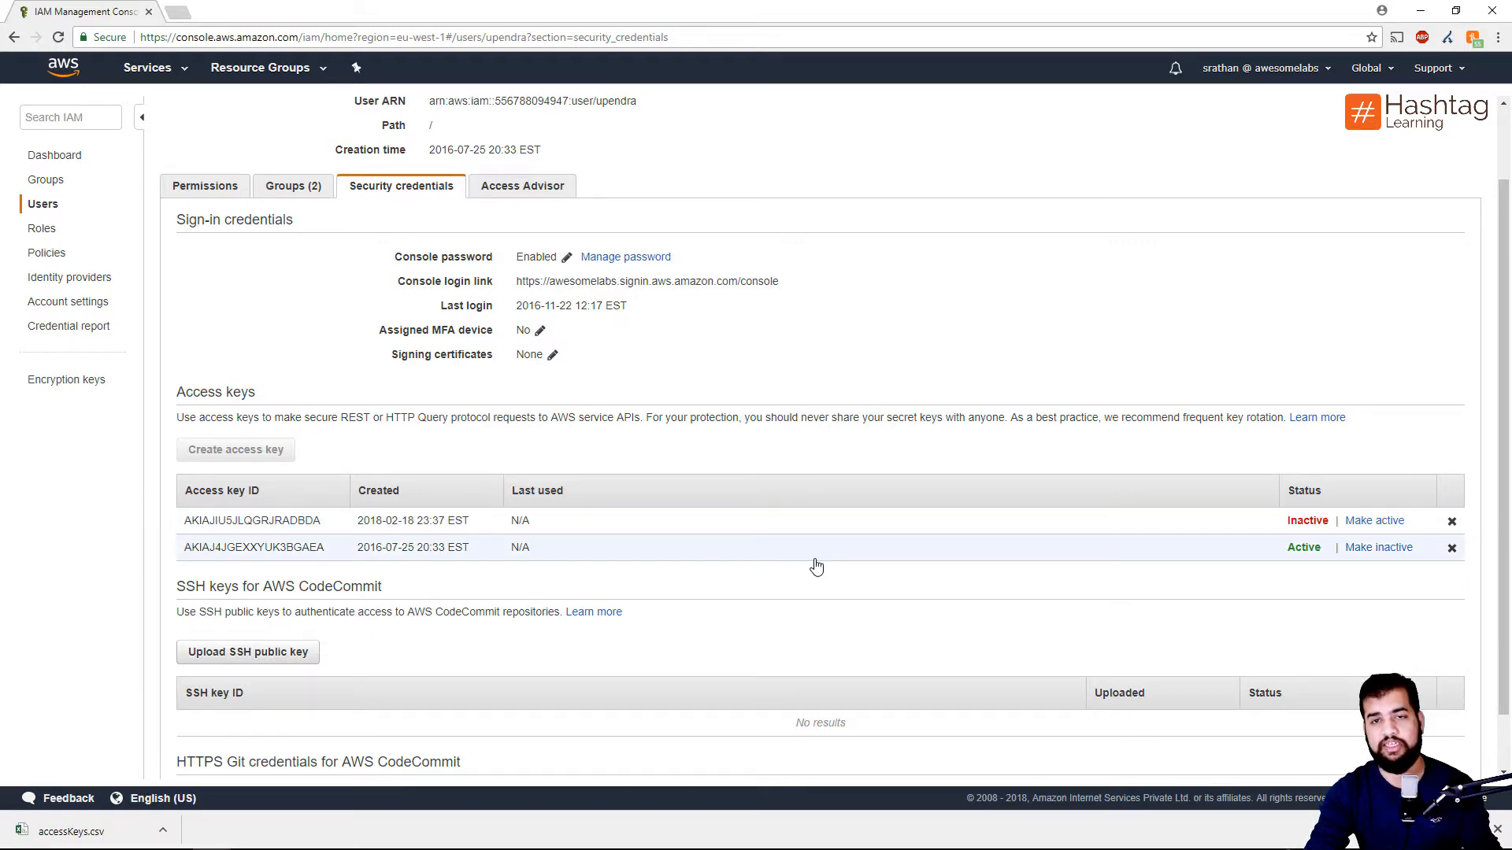
pyautogui.moveTo(887, 567)
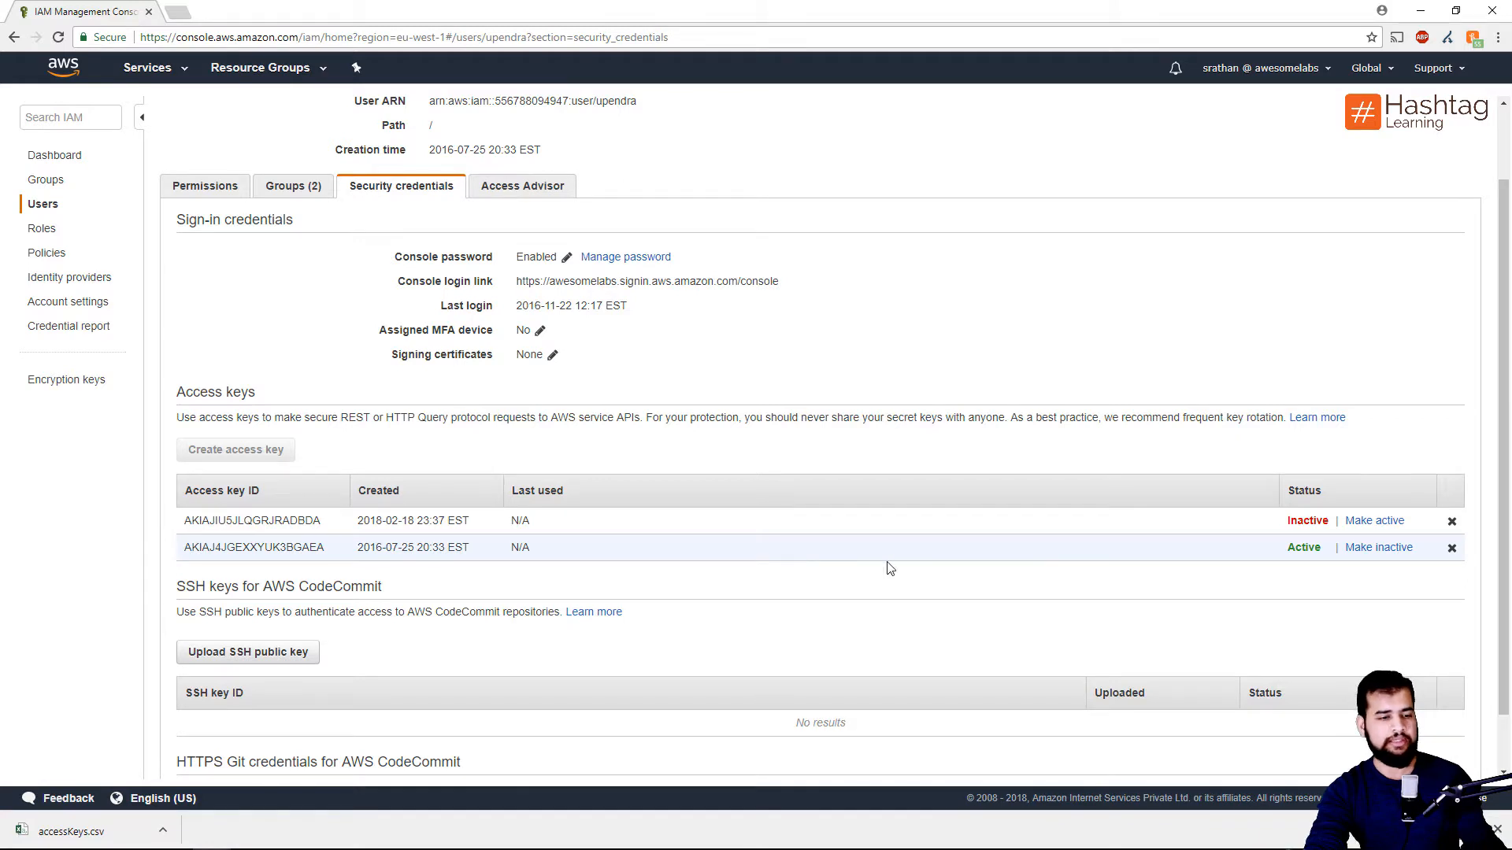
pyautogui.moveTo(1377, 548)
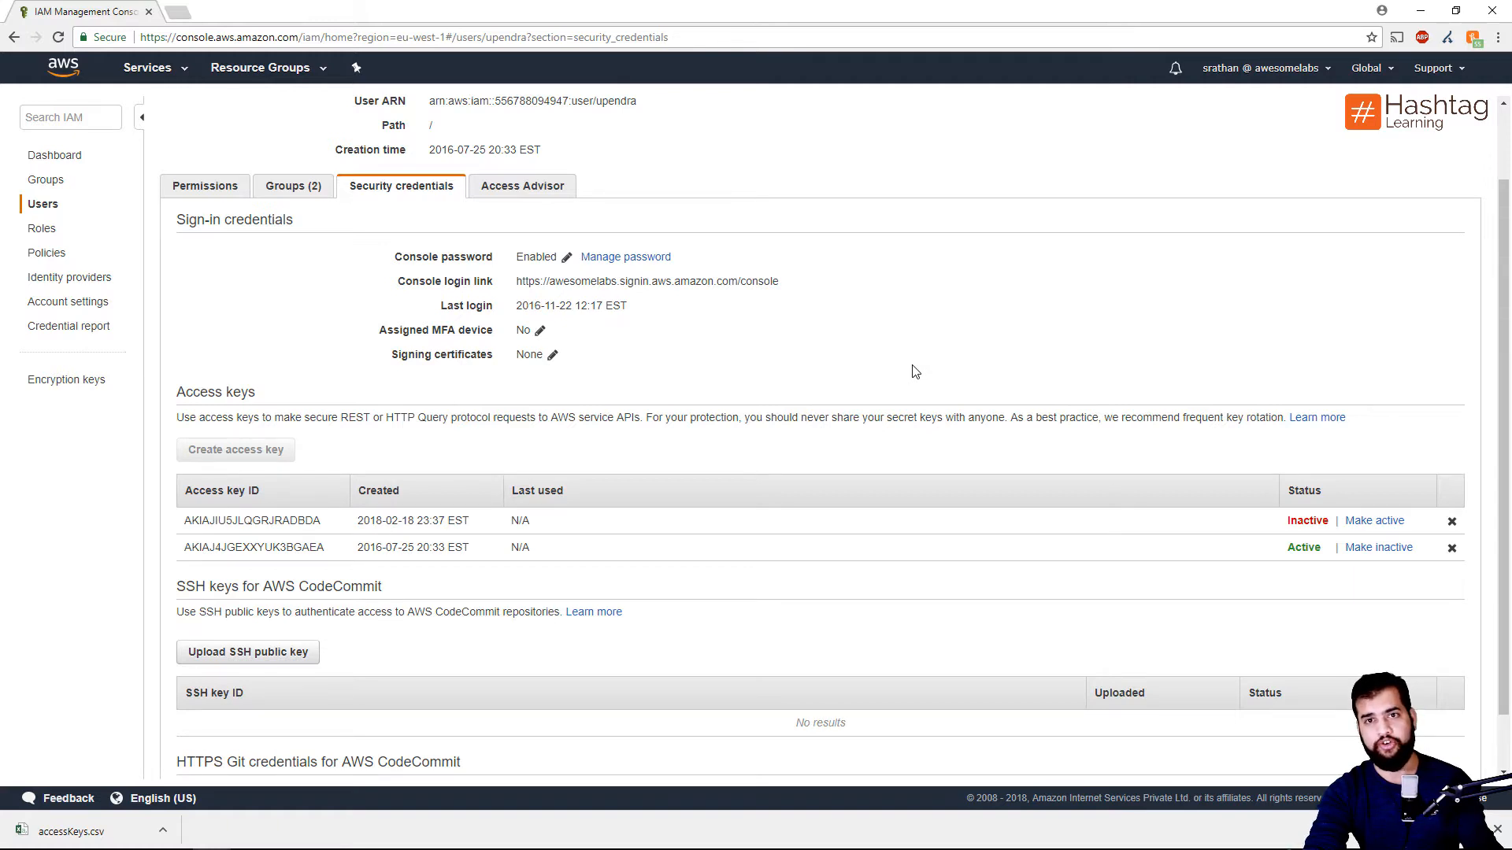
pyautogui.moveTo(917, 348)
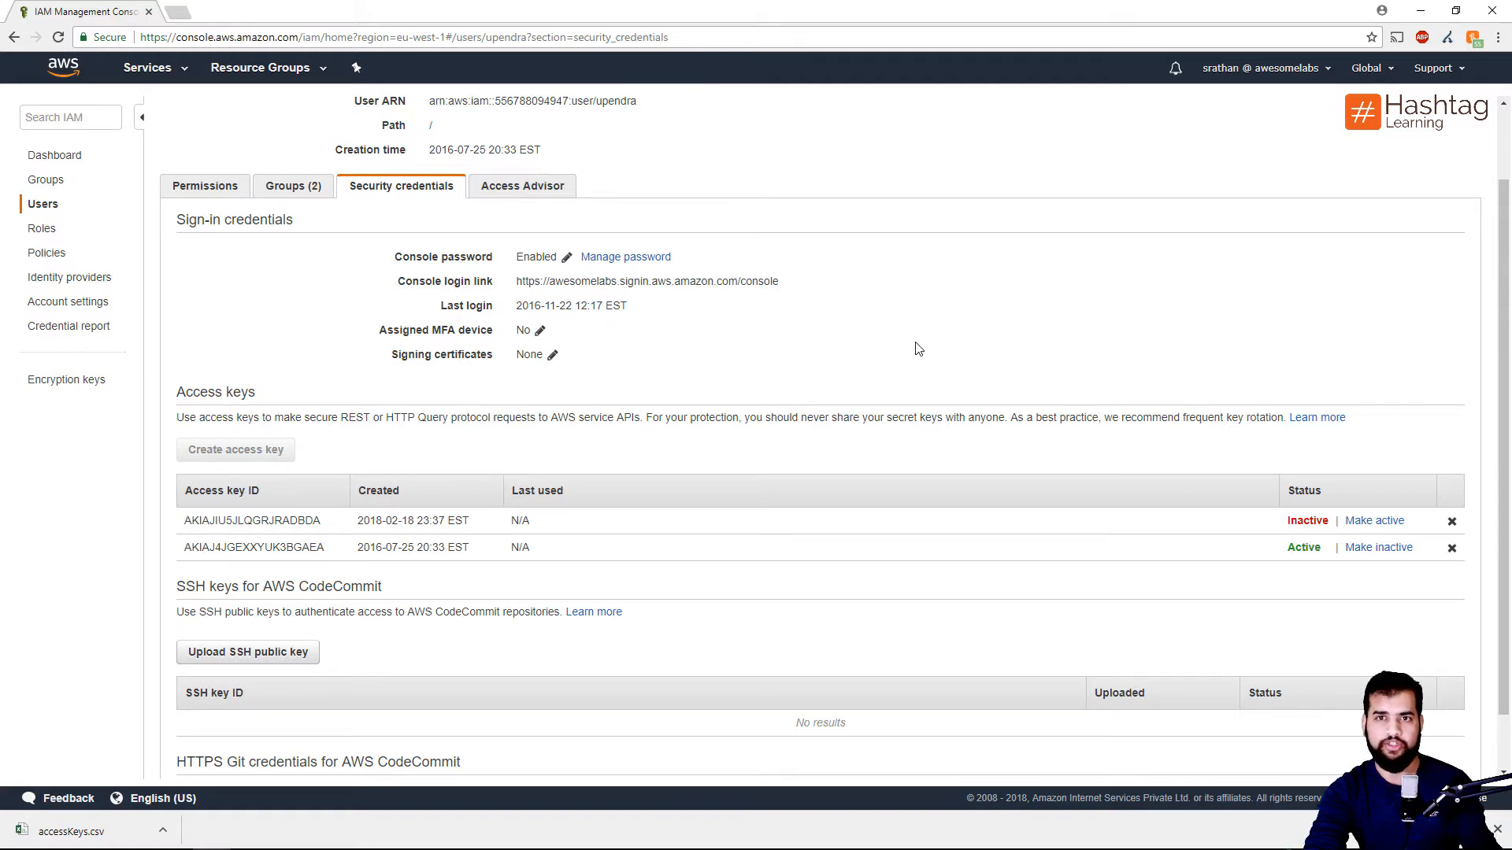